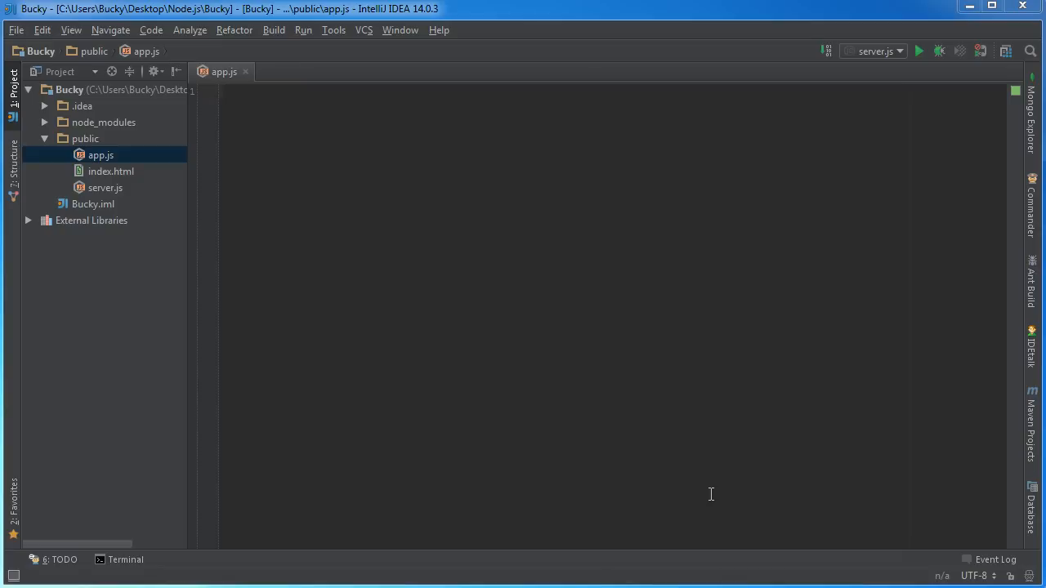
mouse_move(500, 240)
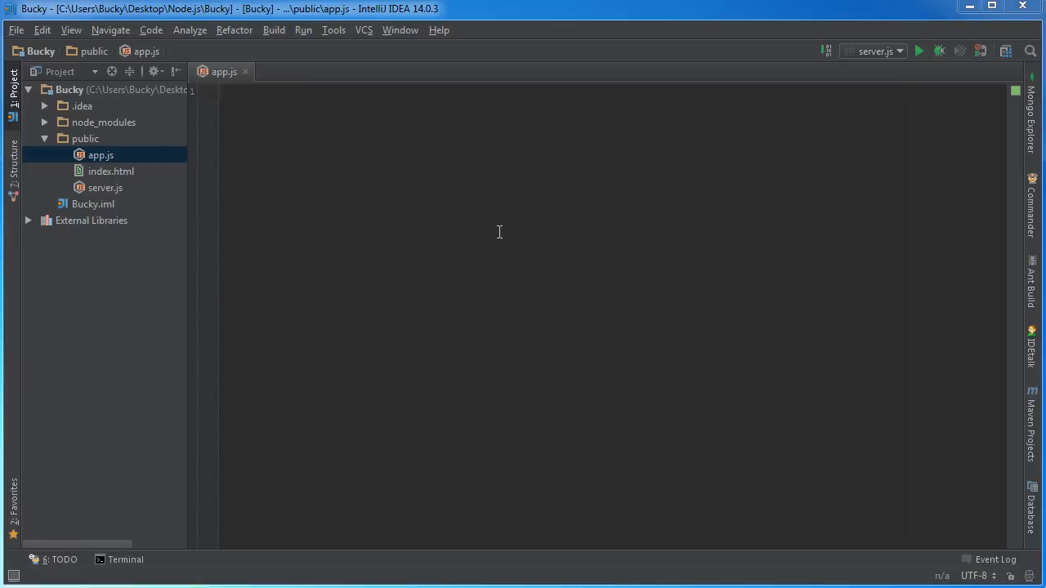
mouse_move(472, 202)
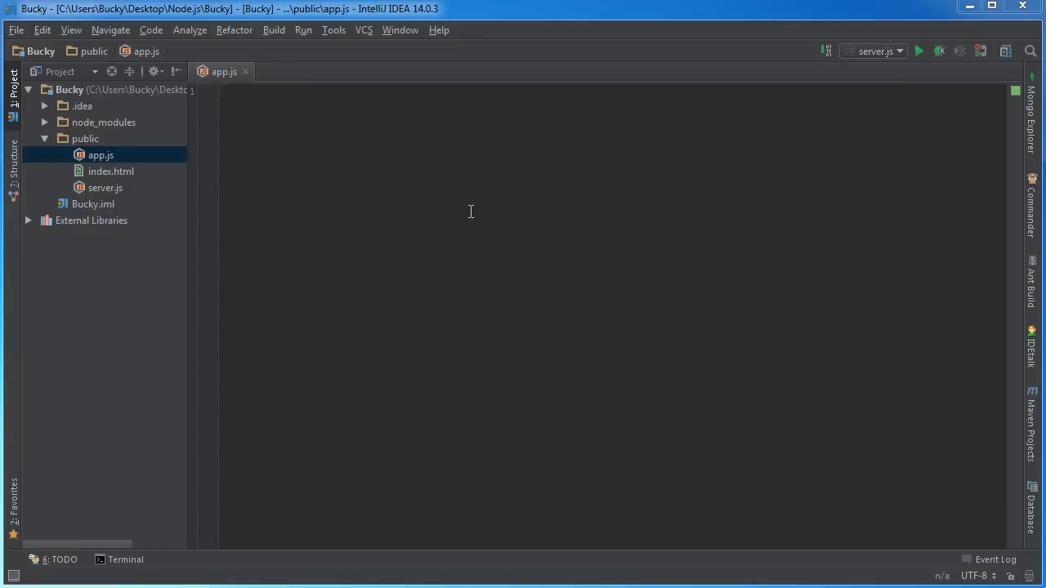
mouse_move(54, 38)
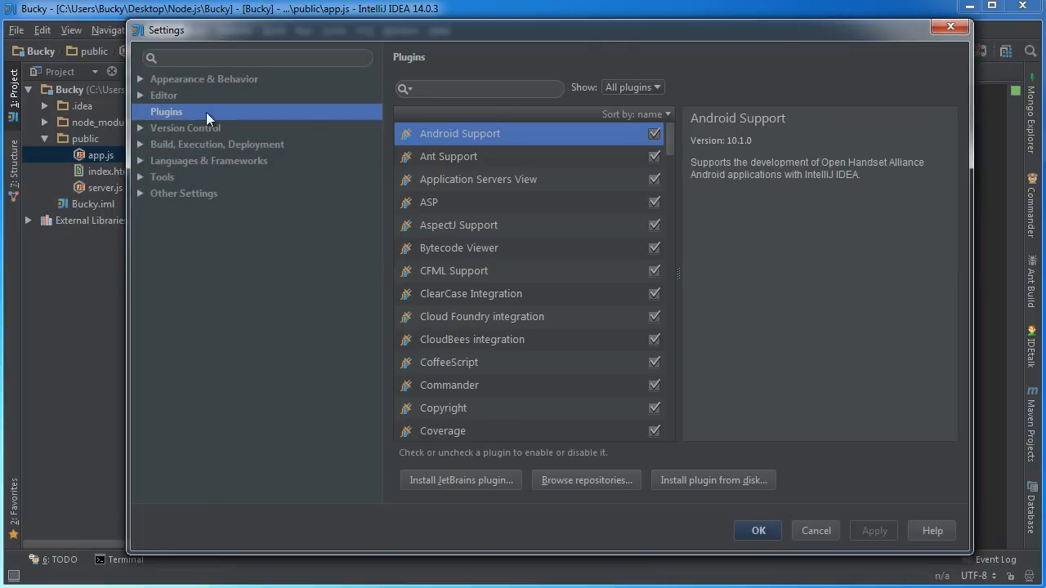
Step: Show the empty Mongo Explorer panel and reach the project's Mongo servers settings
text(Mongo)
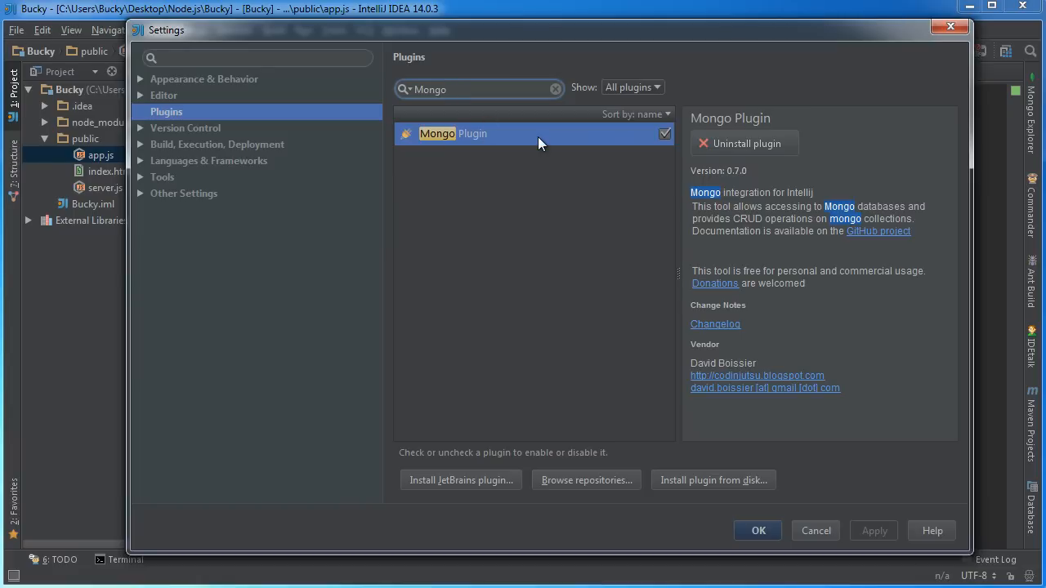
mouse_move(699, 155)
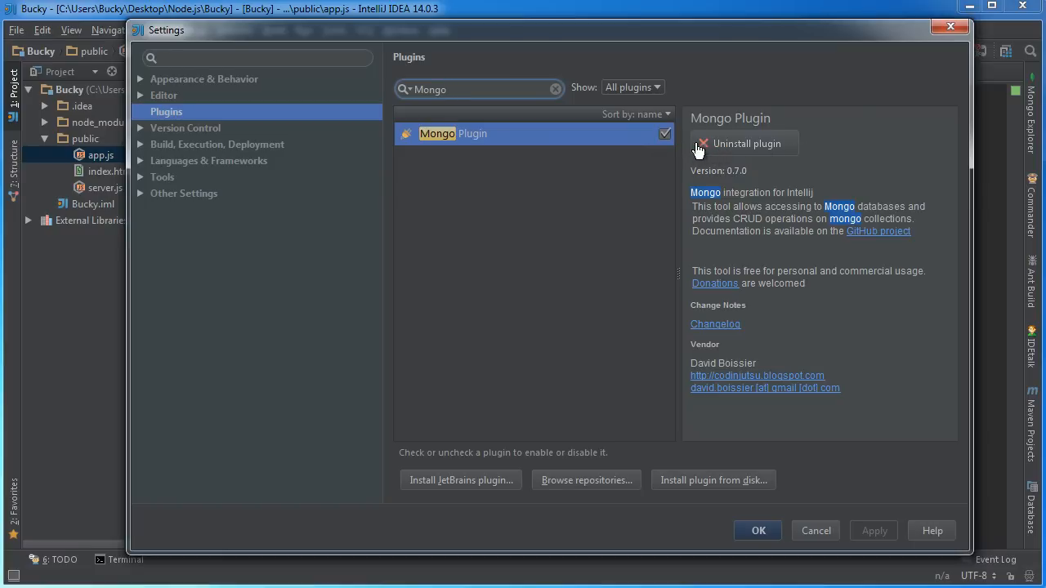
mouse_move(809, 184)
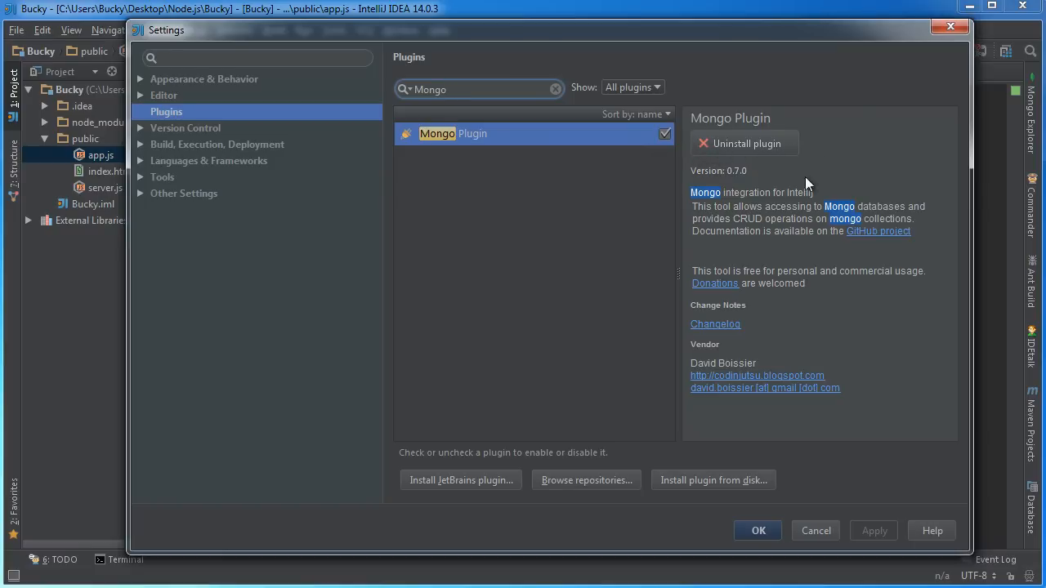
mouse_move(786, 183)
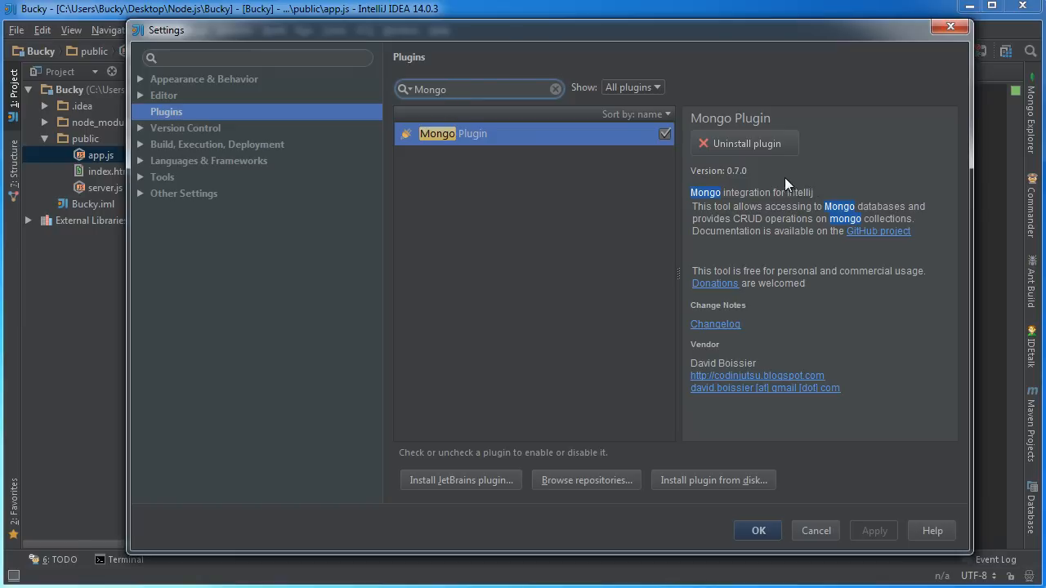
mouse_move(719, 222)
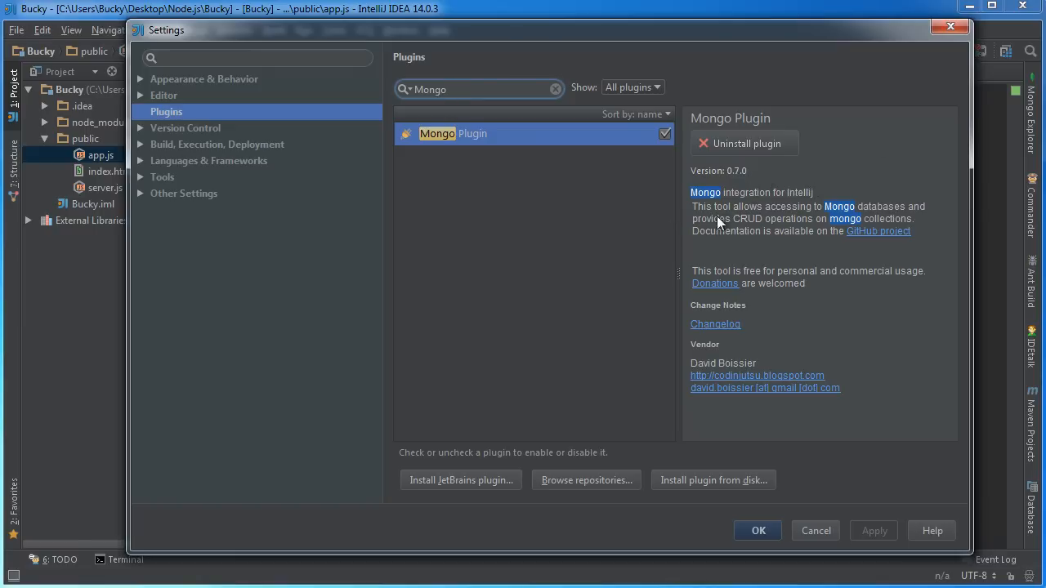
click(757, 530)
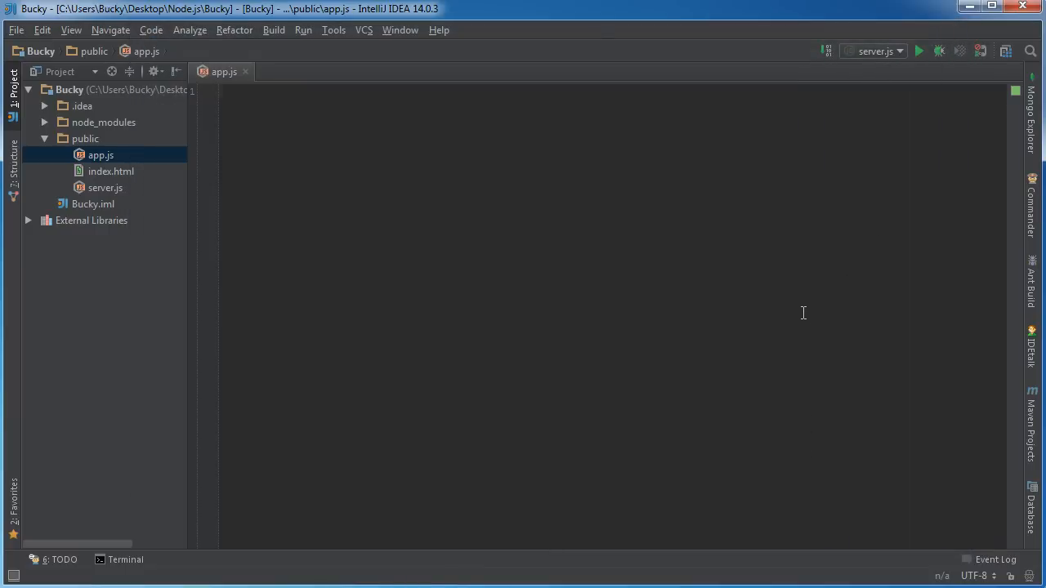
mouse_move(787, 322)
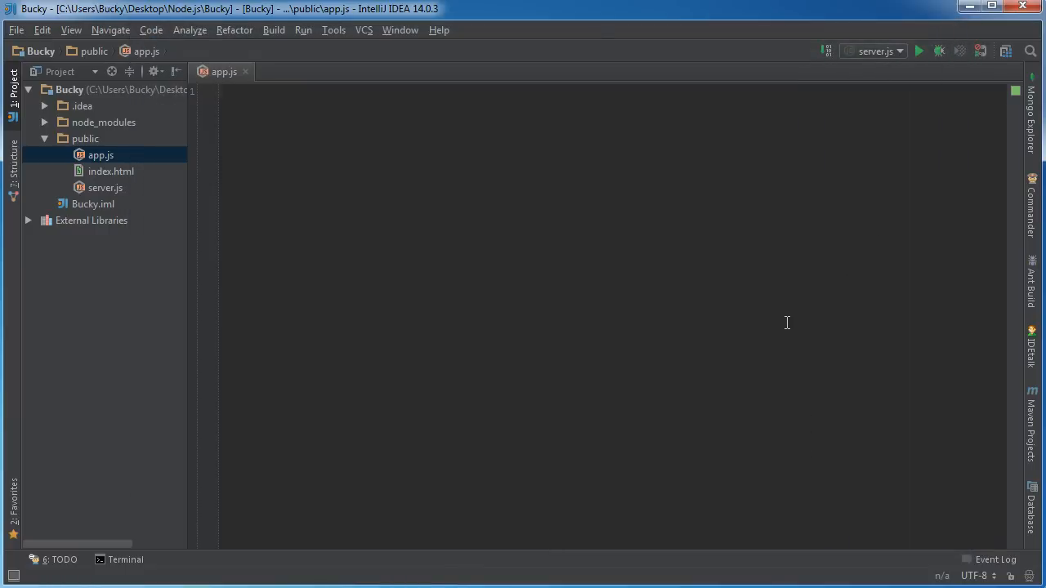
mouse_move(451, 317)
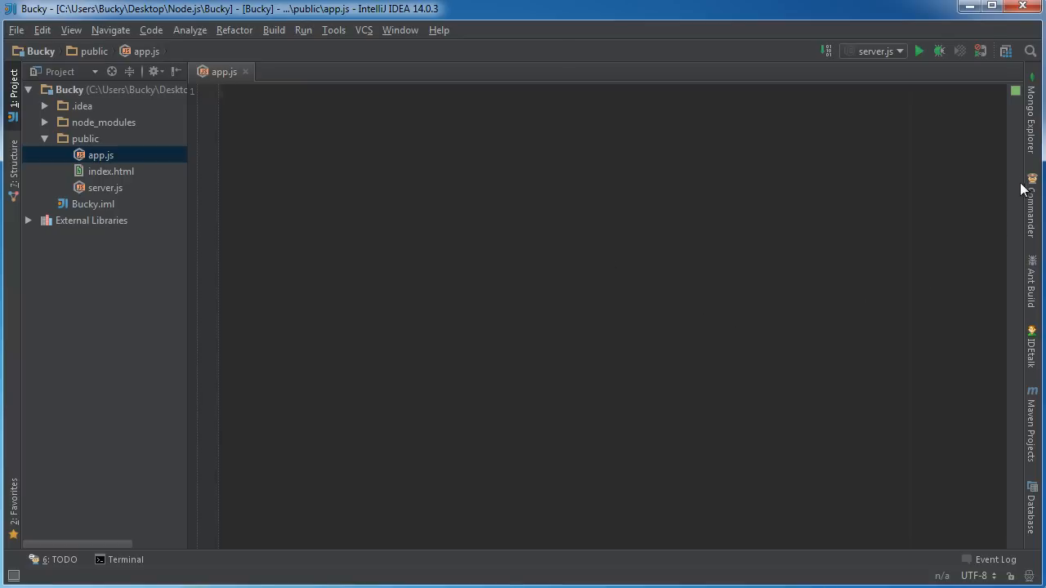
mouse_move(1031, 113)
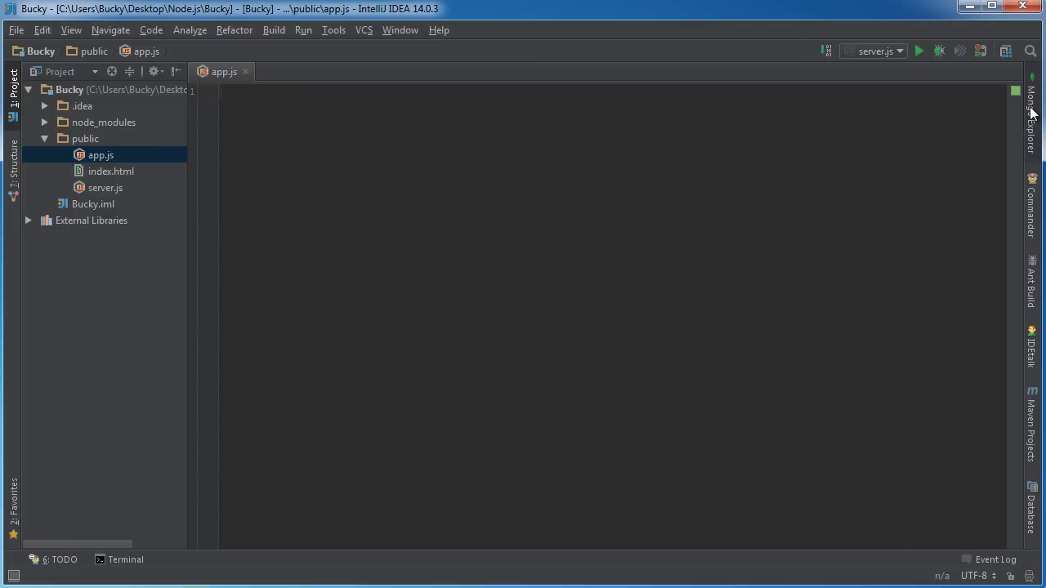
click(1032, 110)
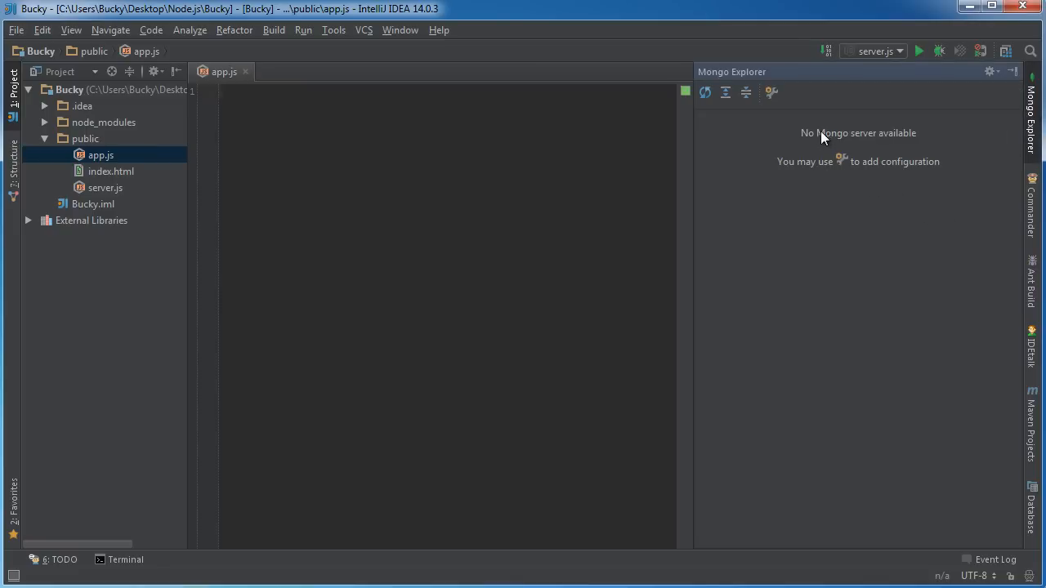
mouse_move(890, 175)
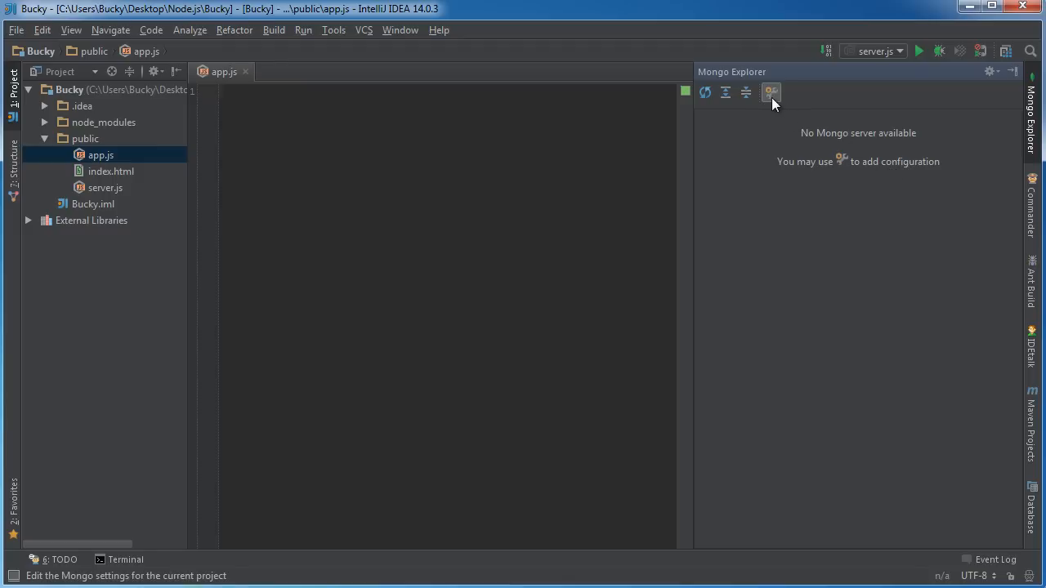
mouse_move(771, 96)
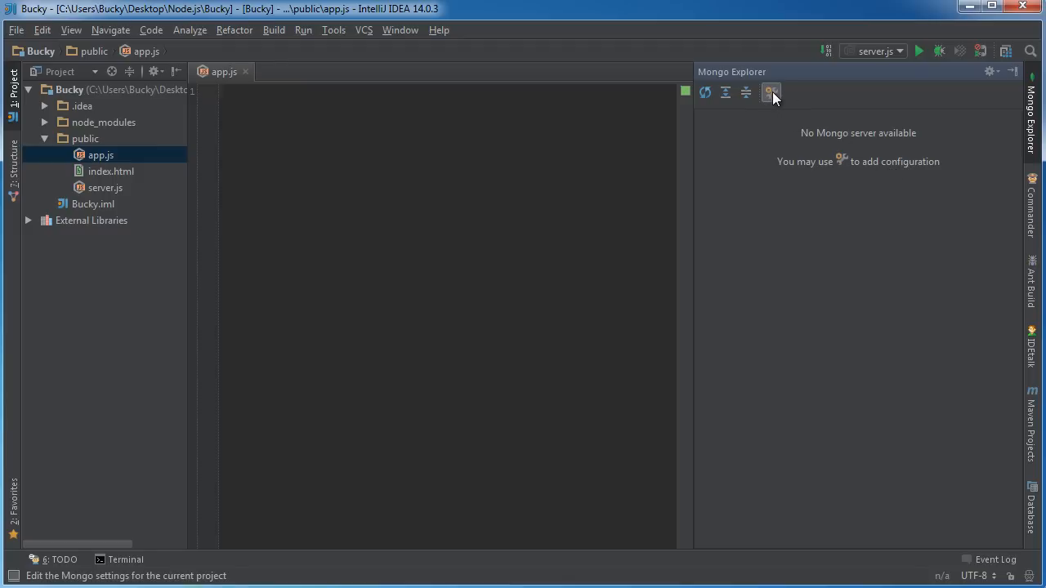
click(770, 92)
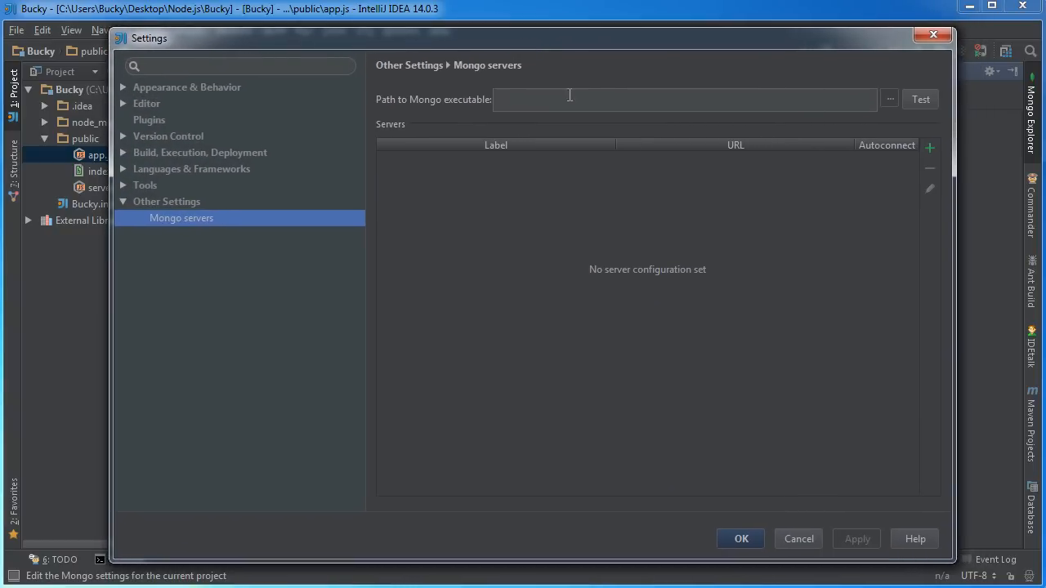
mouse_move(683, 331)
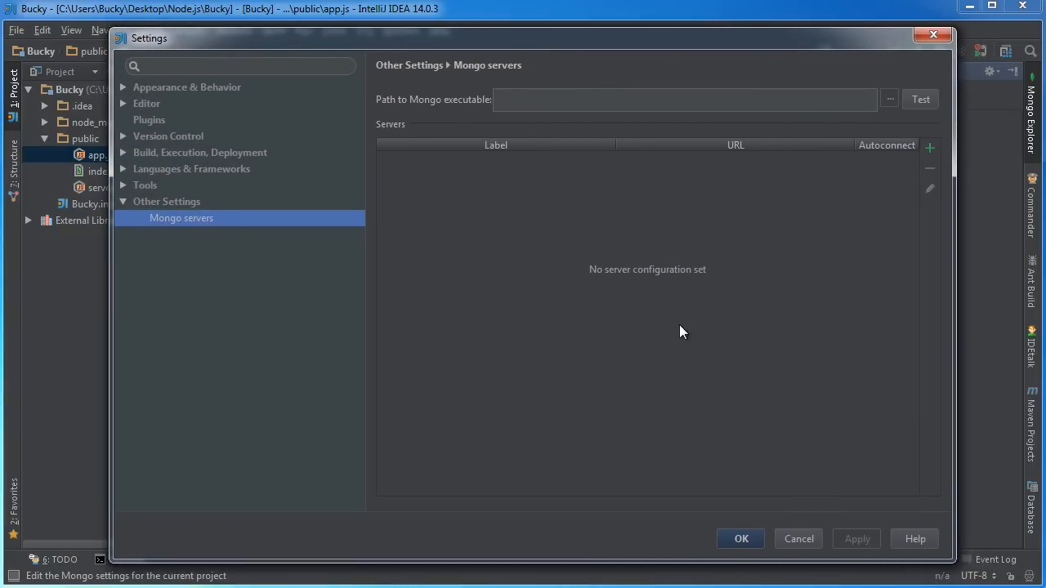
mouse_move(413, 107)
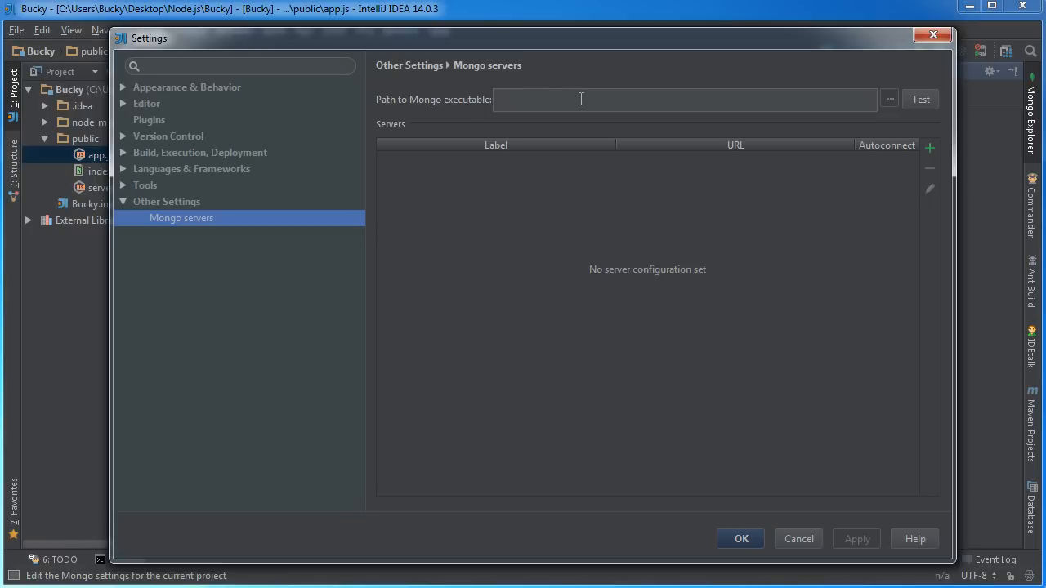
mouse_move(631, 103)
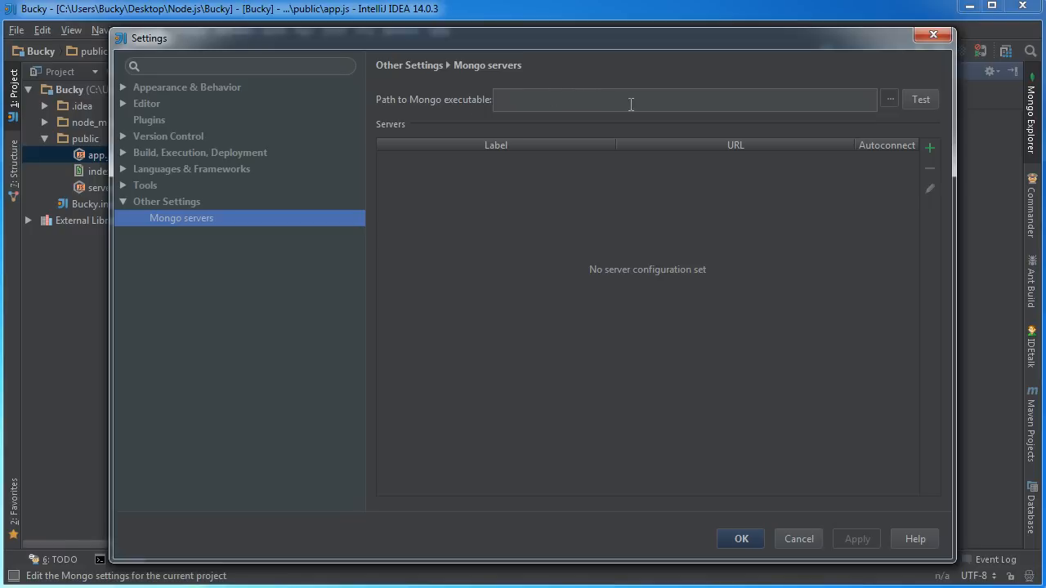
mouse_move(454, 110)
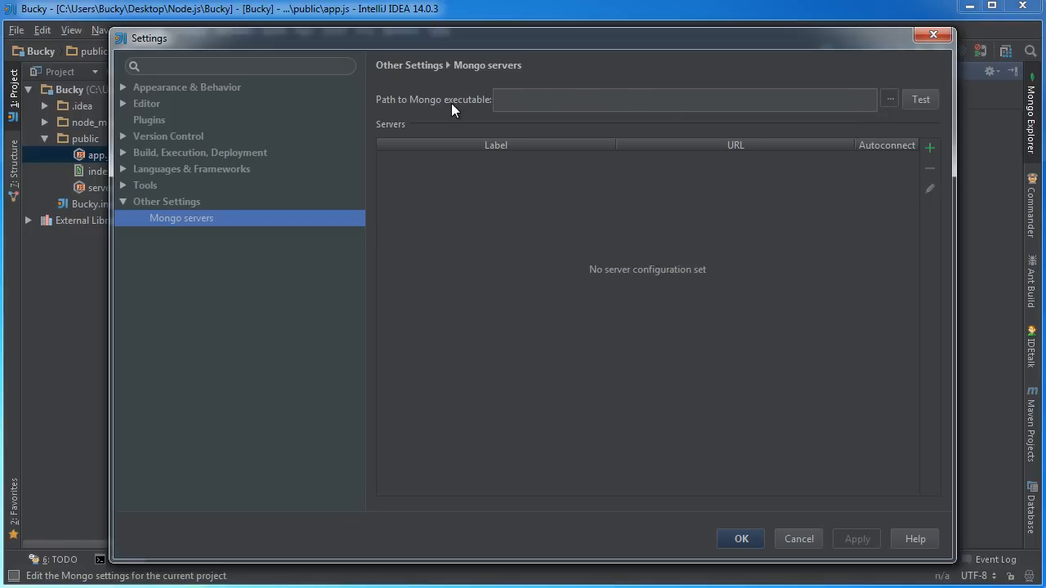
Step: Browse for the Mongo executable from the Mongo servers settings page
click(684, 99)
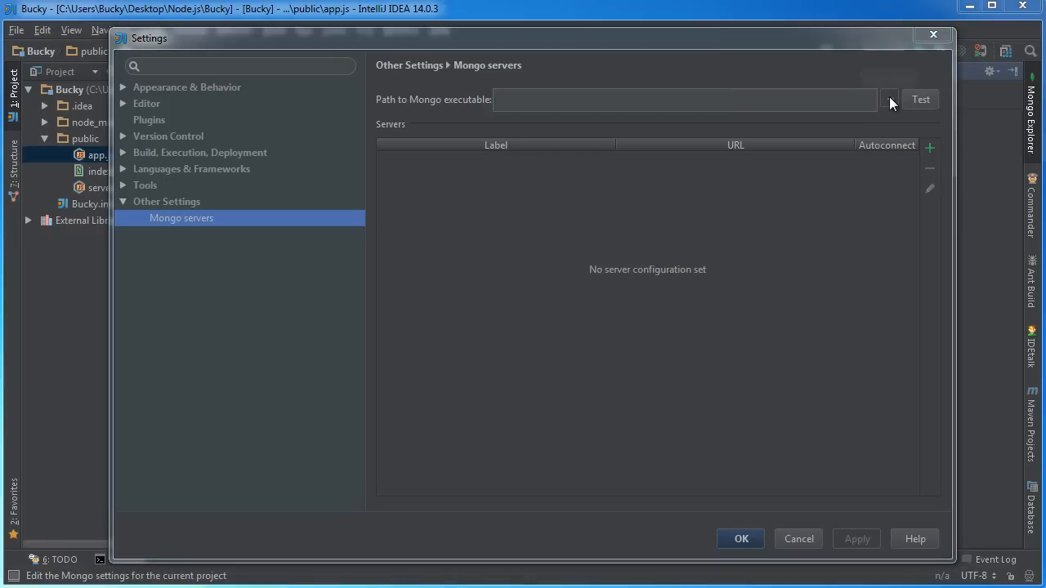
click(889, 99)
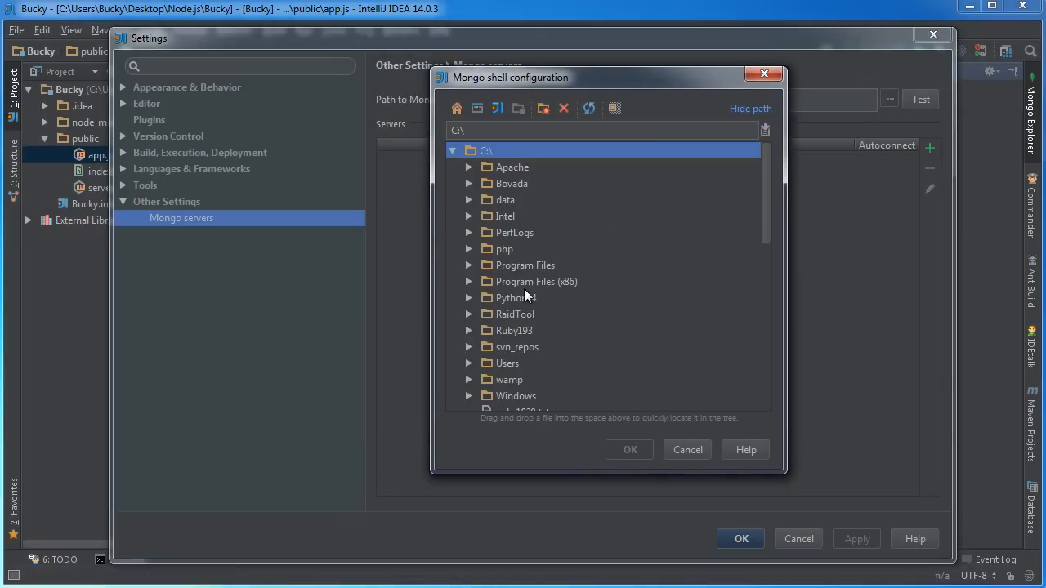
Step: Point the executable to Program Files\MongoDB\Server\3.0\bin\mongo.exe and test it successfully
click(469, 265)
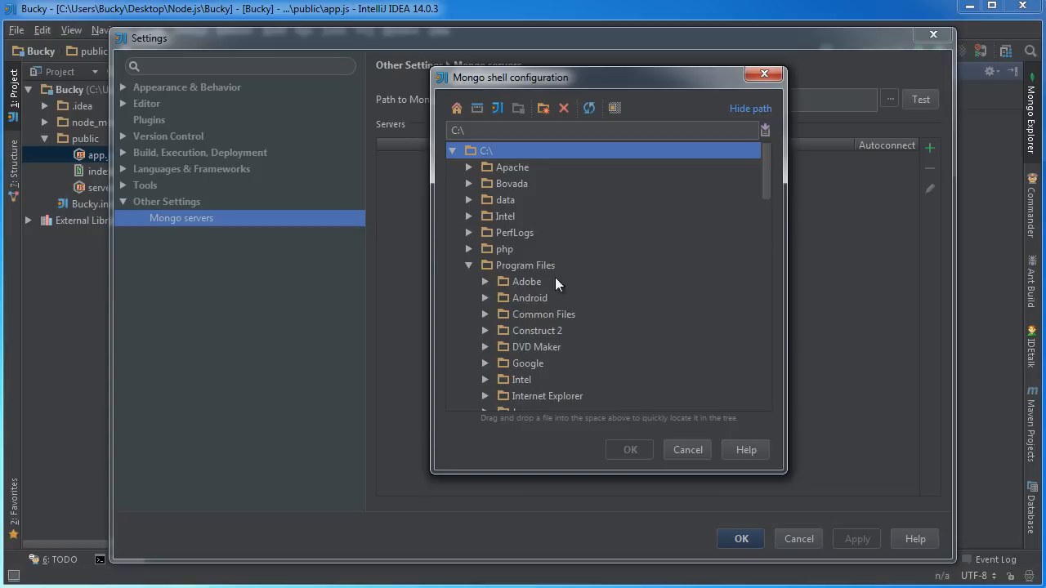
click(485, 330)
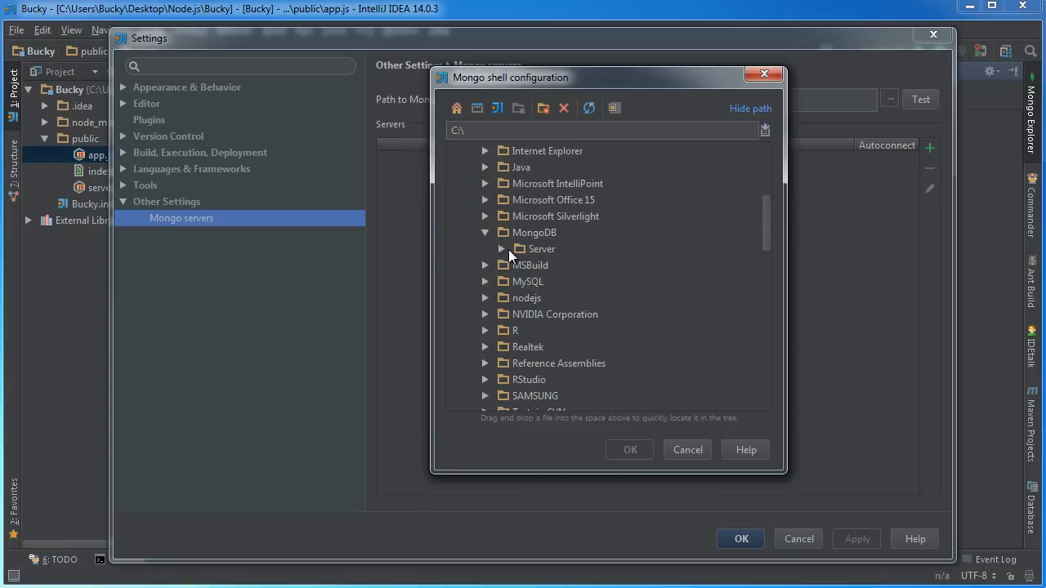
click(500, 249)
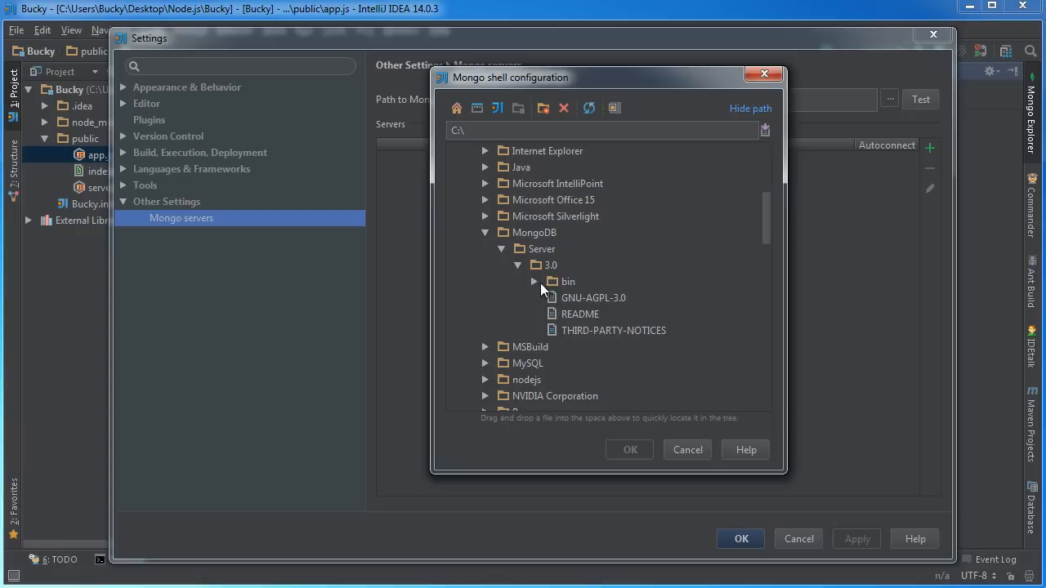
click(534, 281)
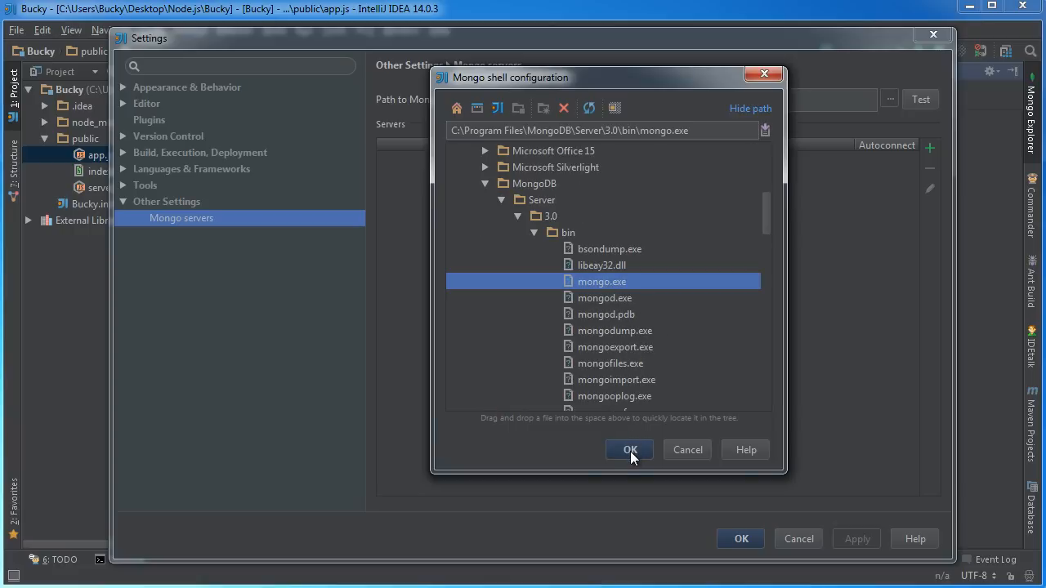
click(629, 450)
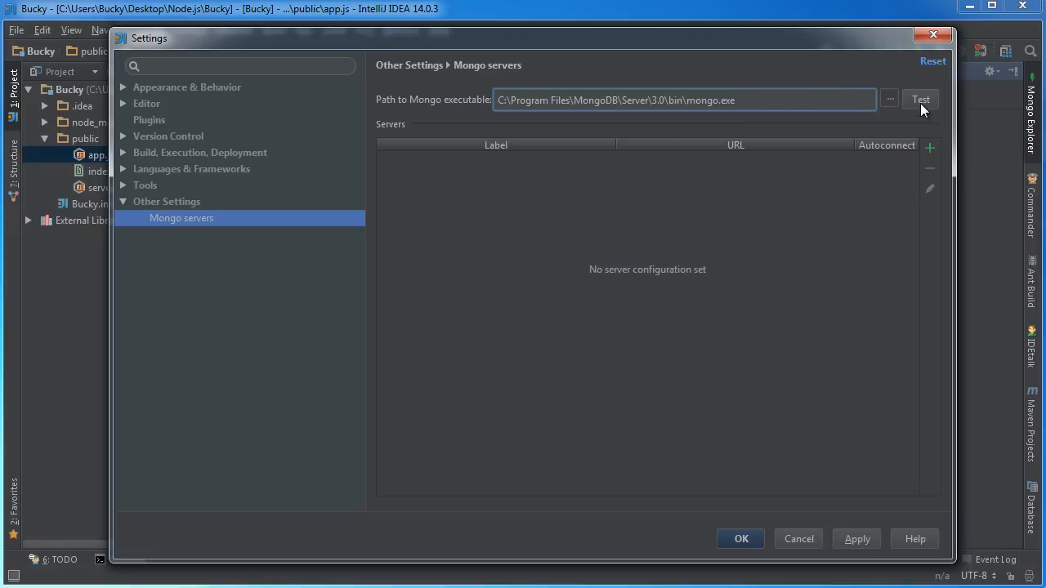
click(920, 99)
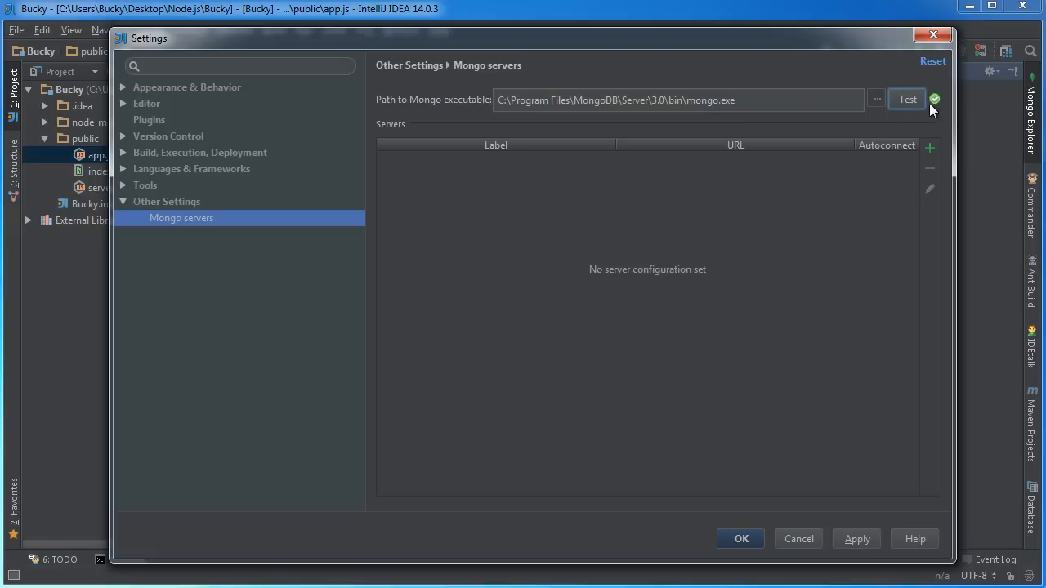
mouse_move(864, 246)
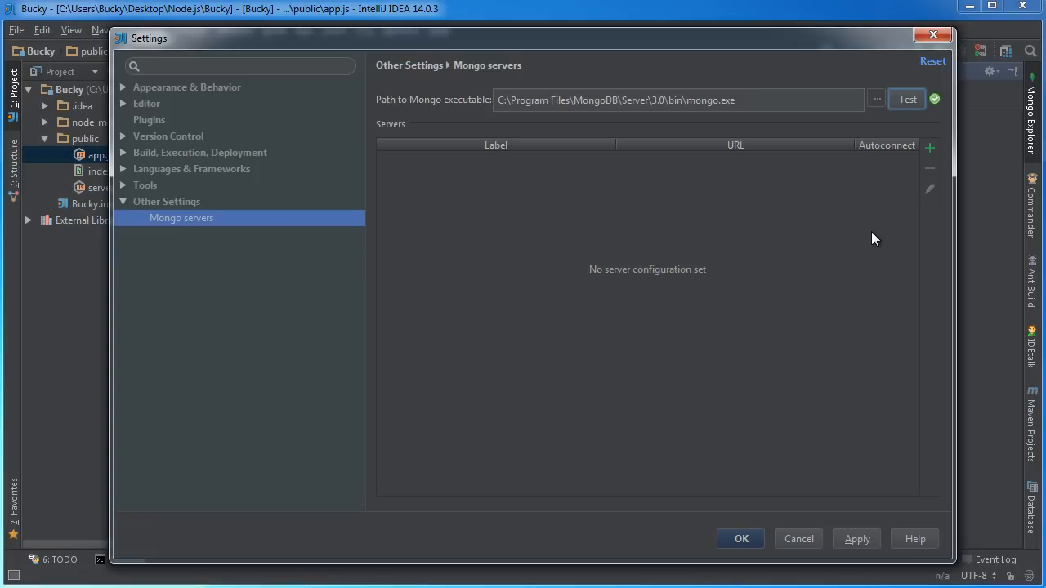
mouse_move(647, 282)
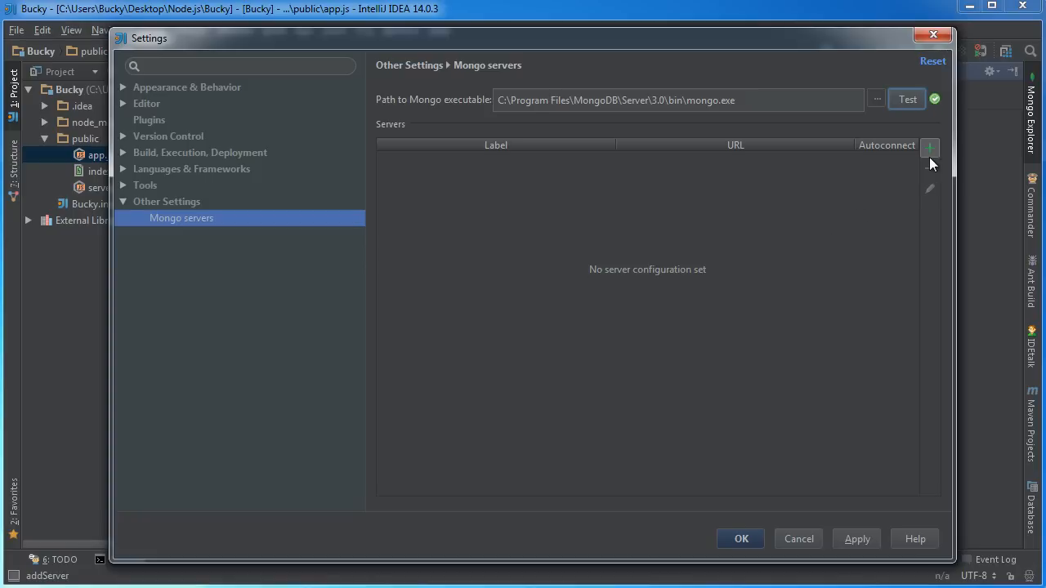
Step: Start adding a new Mongo server, prefilled with localhost:27017
click(929, 145)
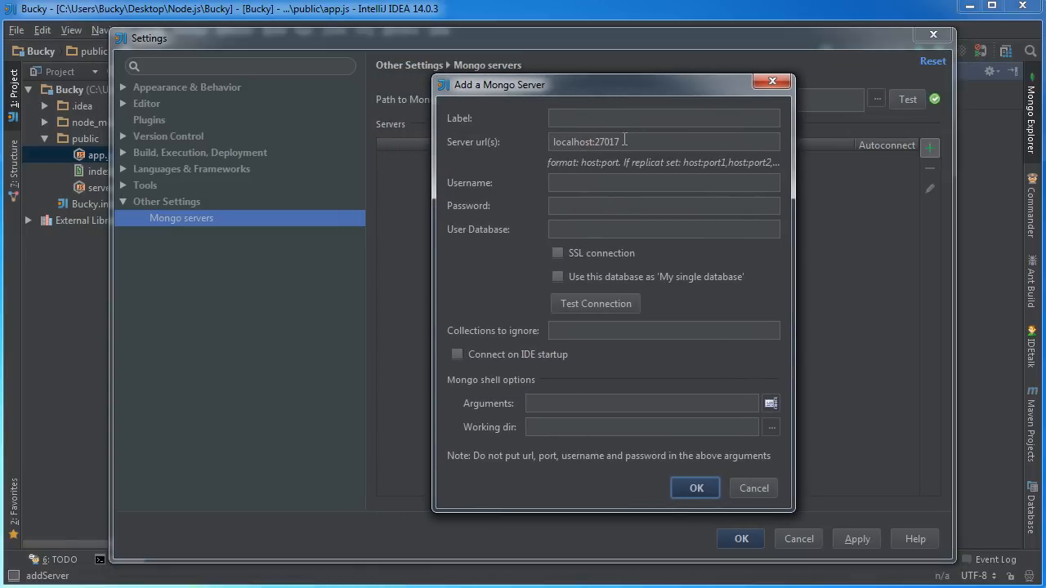
Step: Label the localhost:27017 server 'Localhost', save it and apply the settings
click(663, 118)
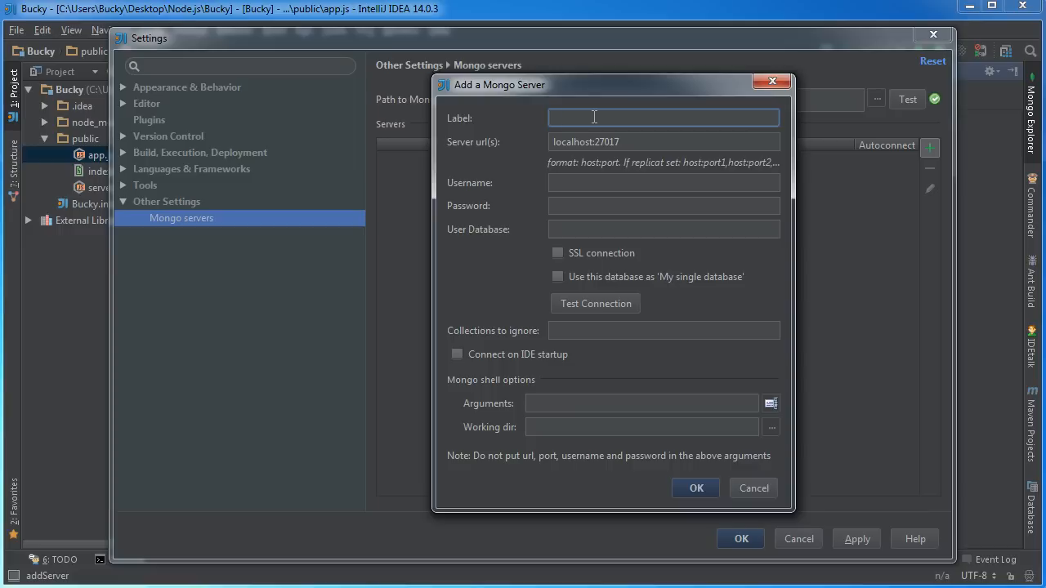
text(Localhost)
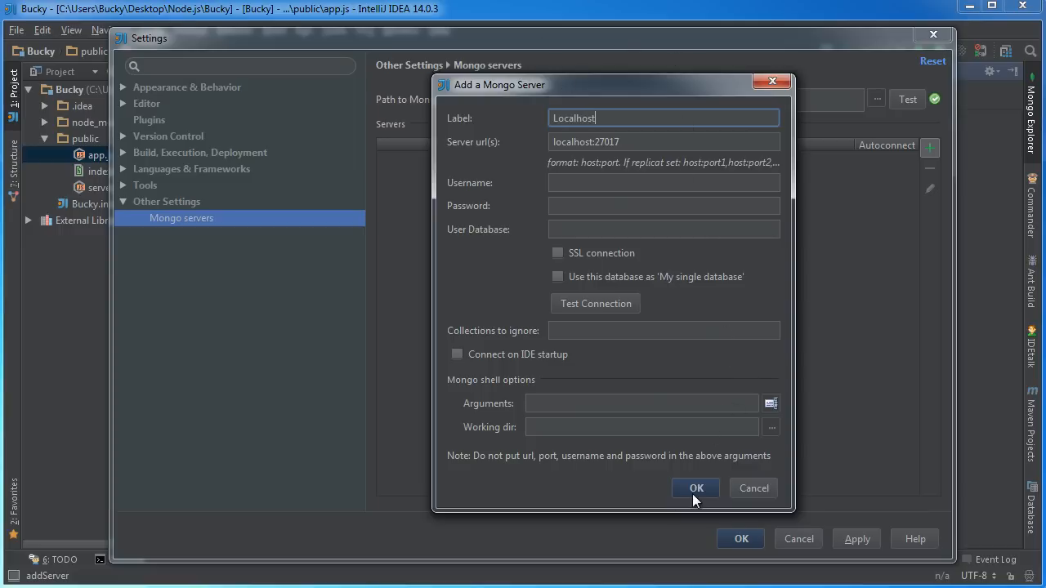
click(696, 488)
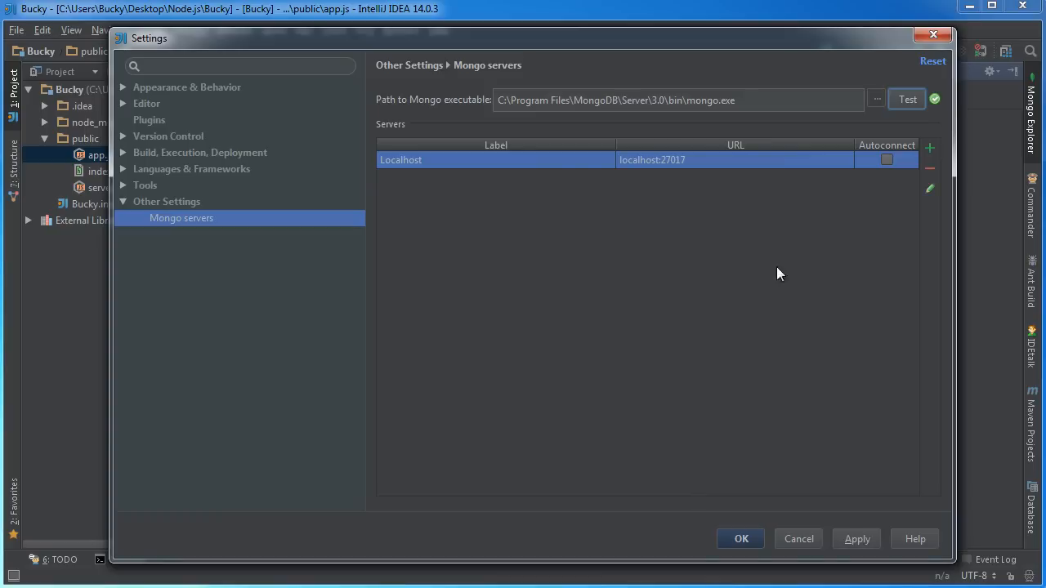
mouse_move(853, 514)
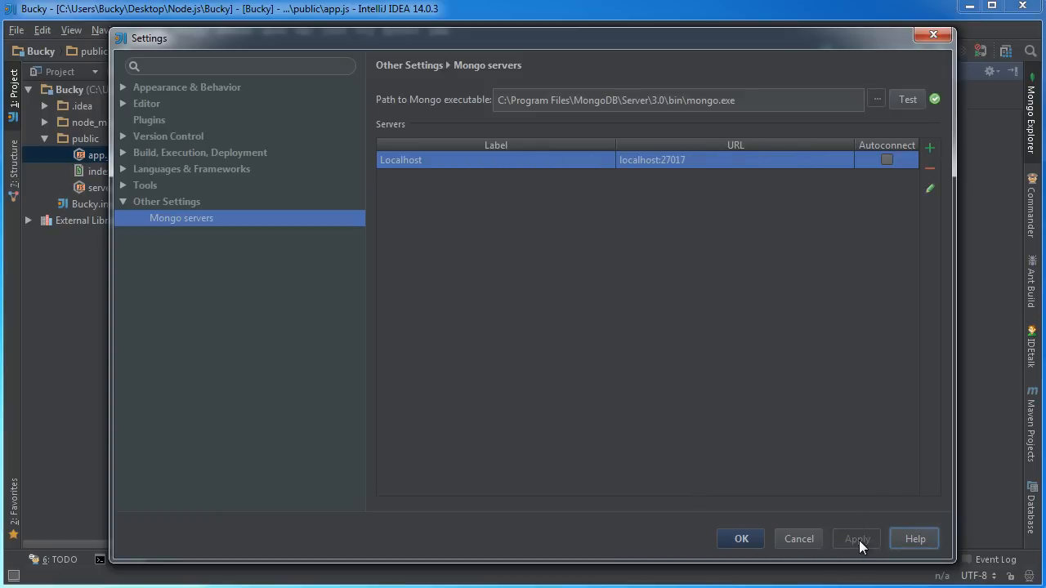
click(741, 538)
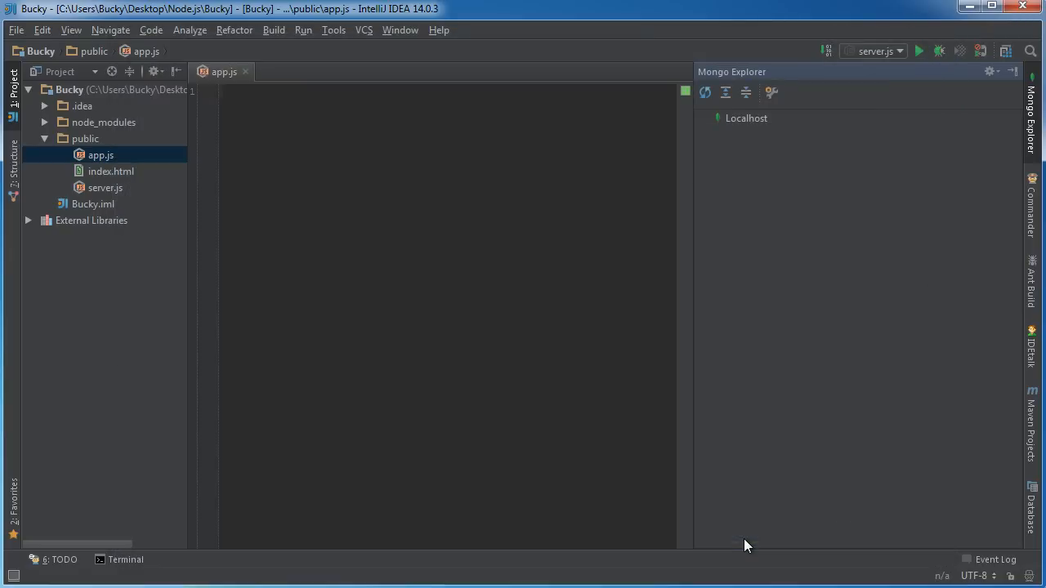
click(745, 118)
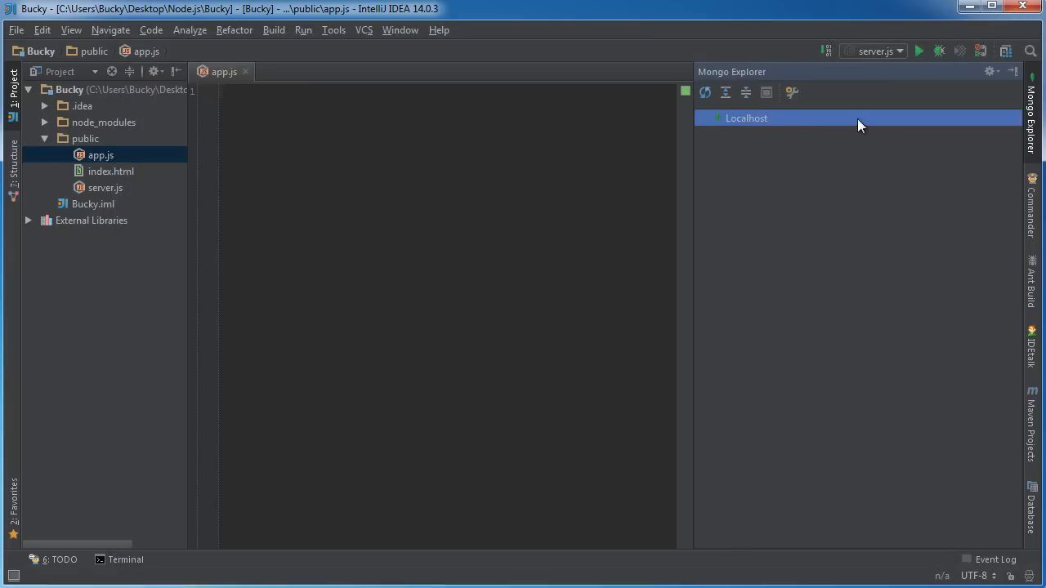
mouse_move(746, 118)
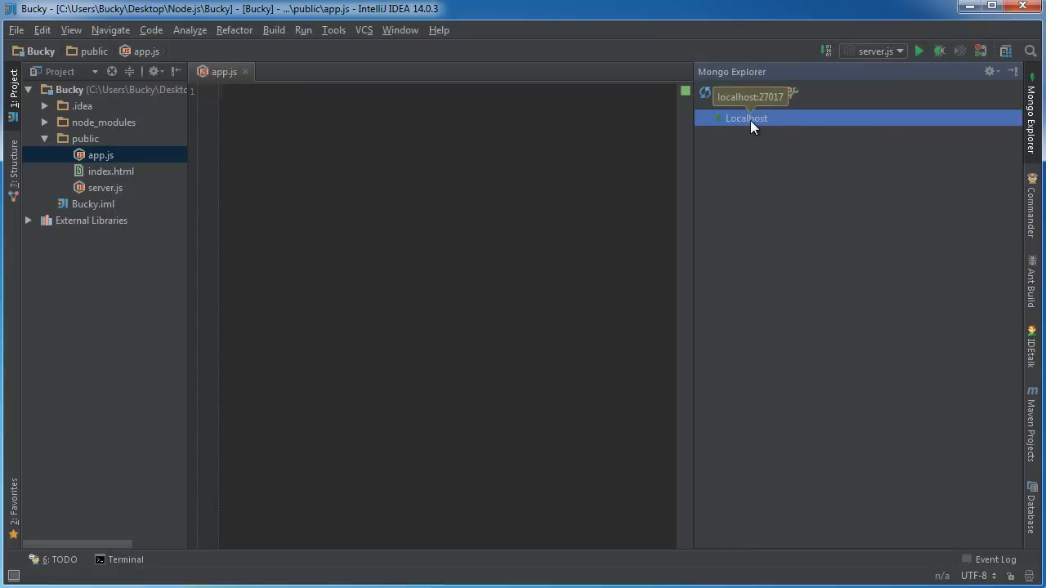
click(745, 117)
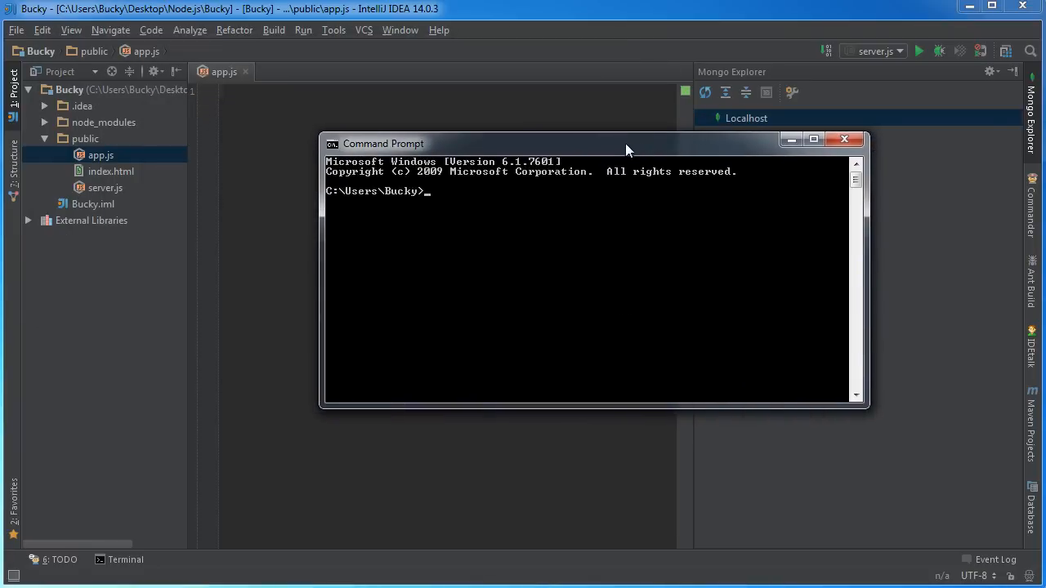
Step: Run mongod in Command Prompt so the server waits on port 27017
text(mongo)
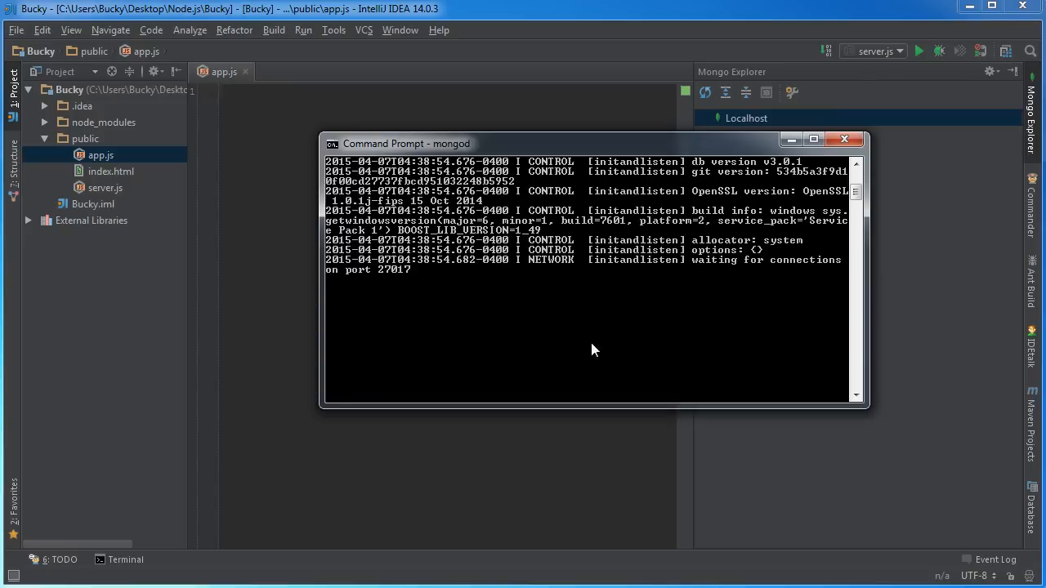
mouse_move(732, 16)
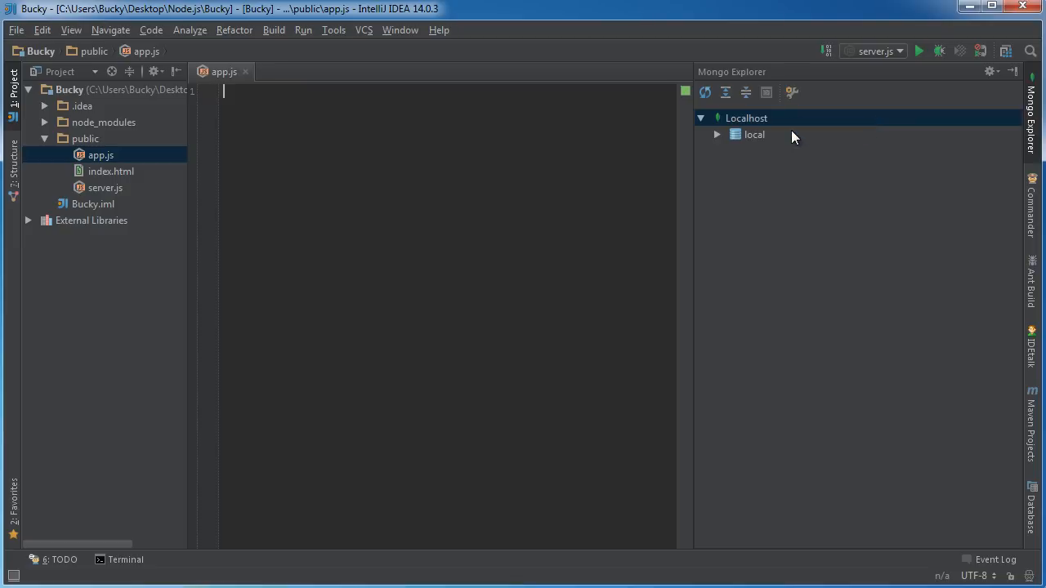
mouse_move(746, 143)
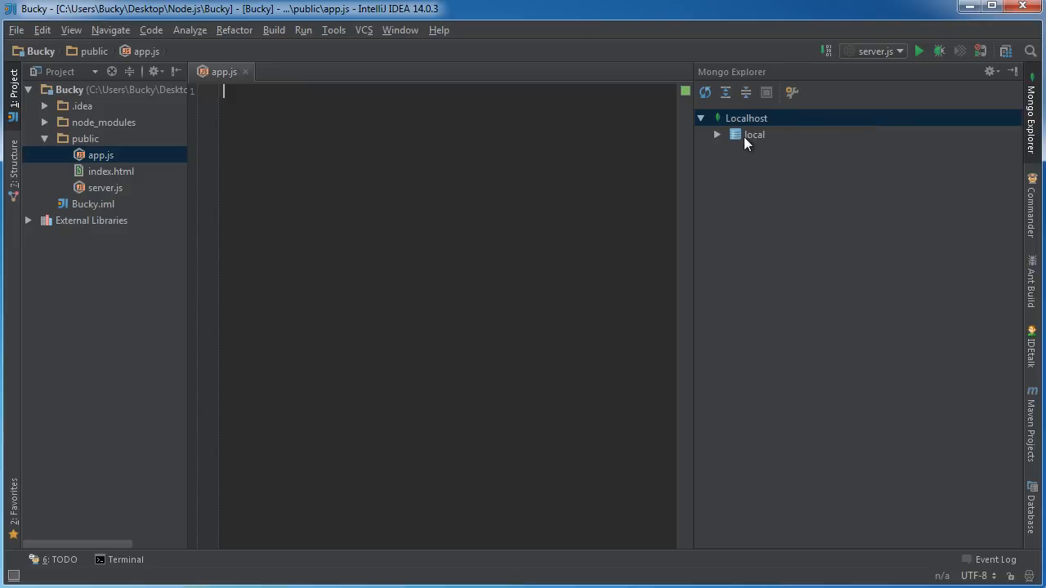
Step: Connect to Localhost in Mongo Explorer and select its local database
click(753, 134)
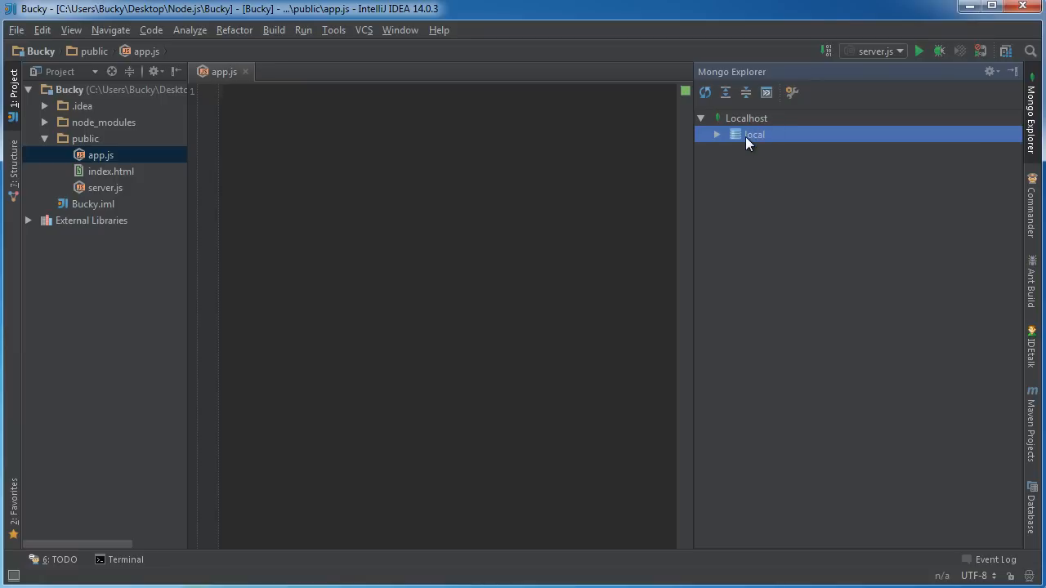
click(765, 92)
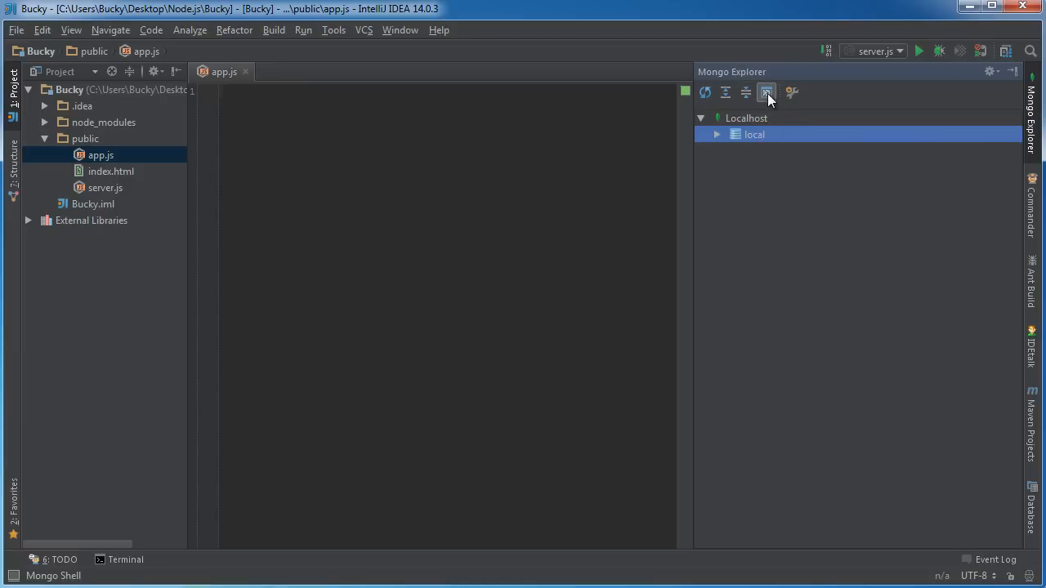
mouse_move(767, 92)
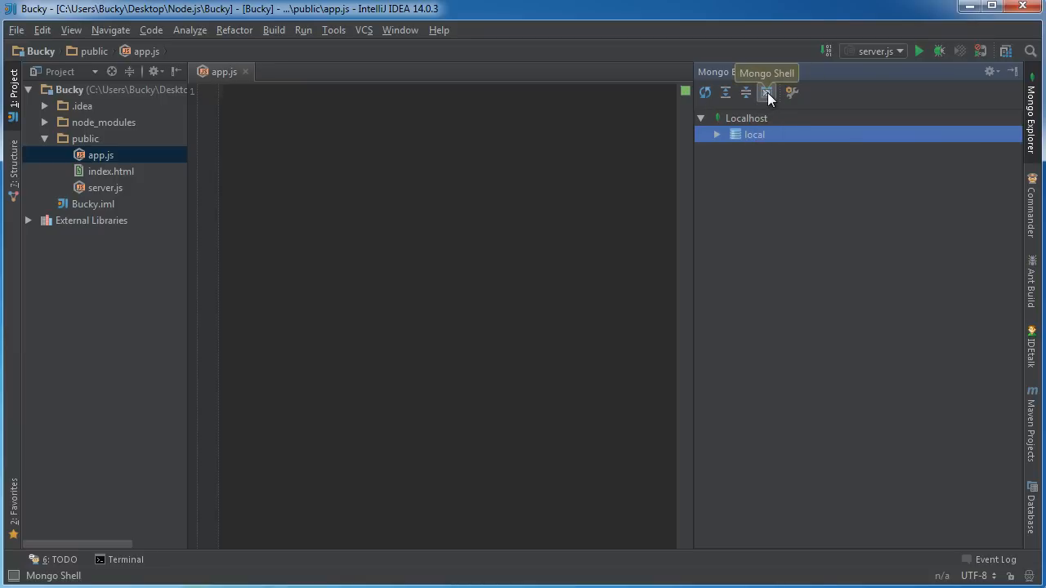
Step: Run db in an enlarged Mongo Shell on localhost:27017/local, returning local
click(765, 91)
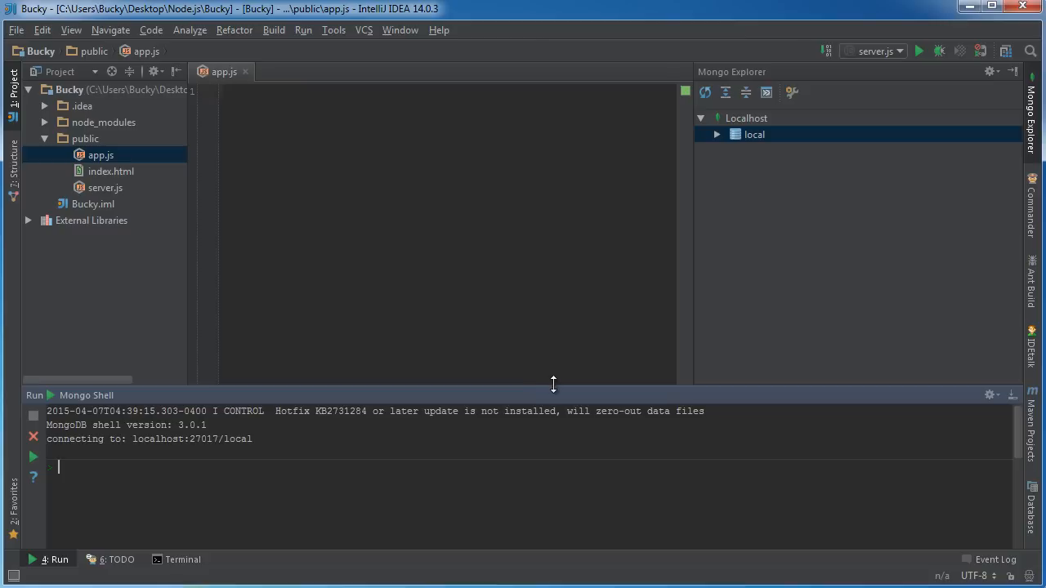
drag(553, 385, 553, 274)
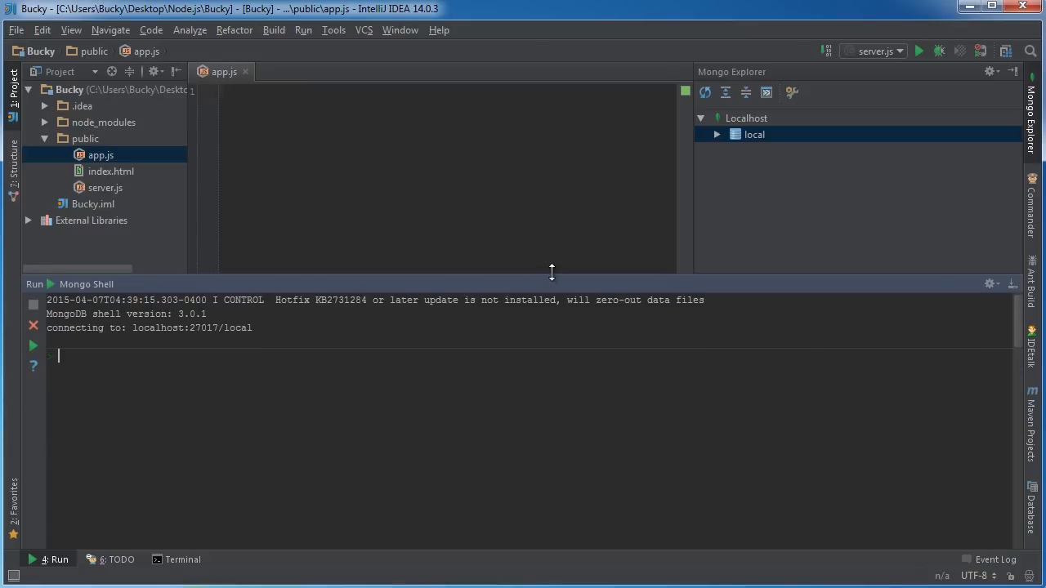
mouse_move(308, 402)
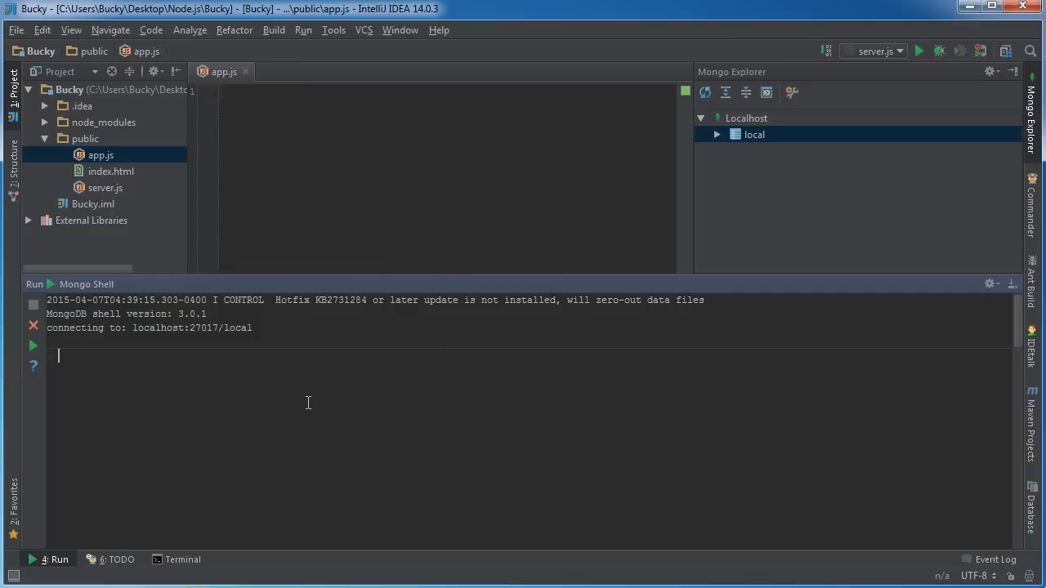
mouse_move(311, 401)
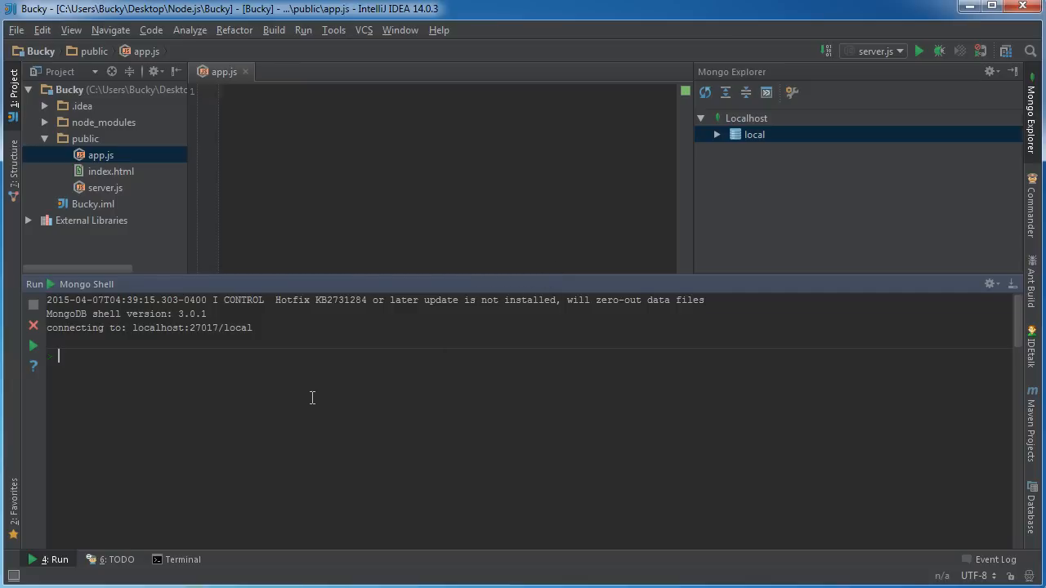
text(db)
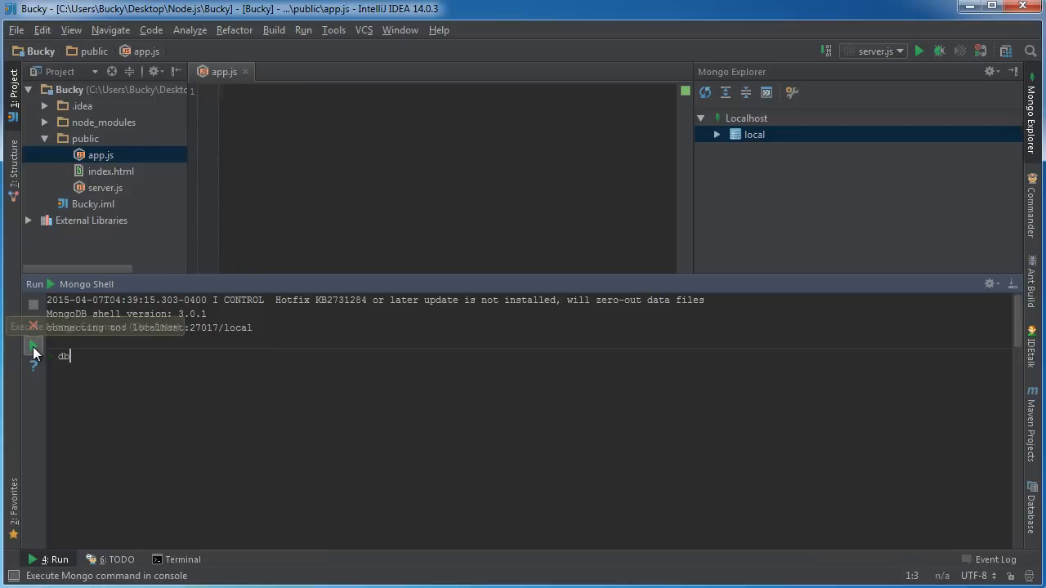
click(33, 344)
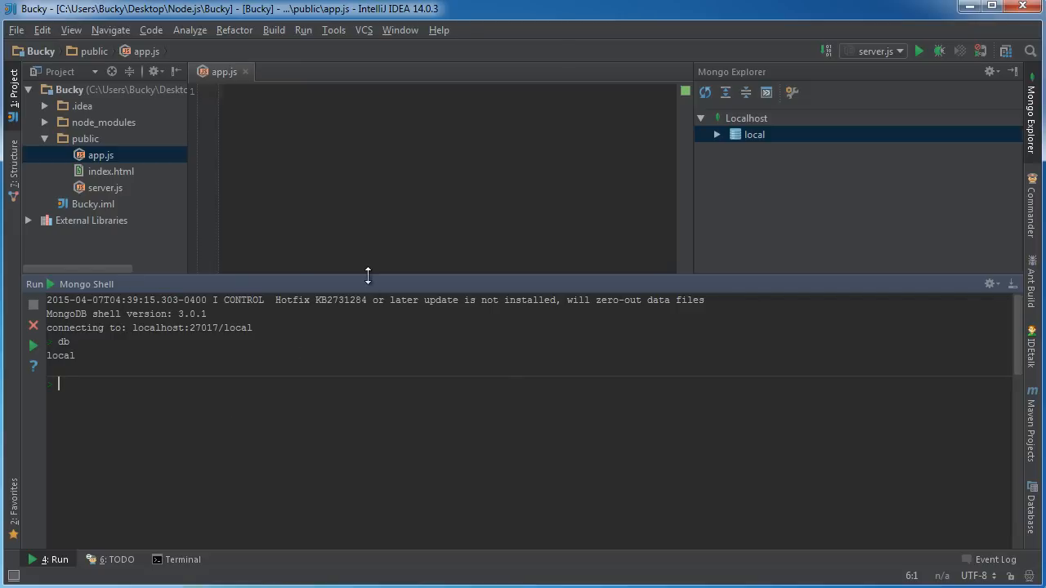
drag(367, 275, 367, 183)
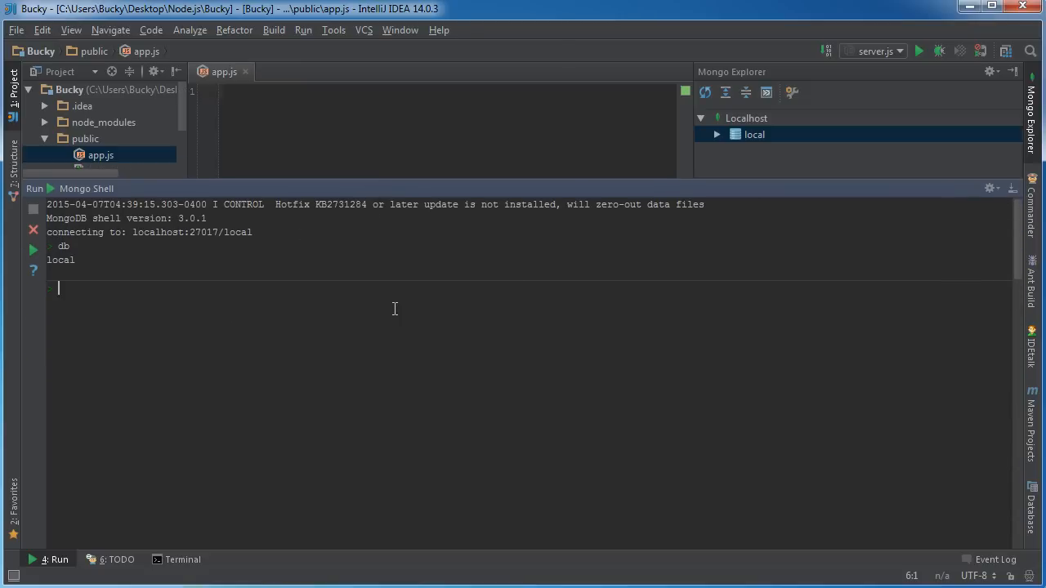
scroll(down, 3)
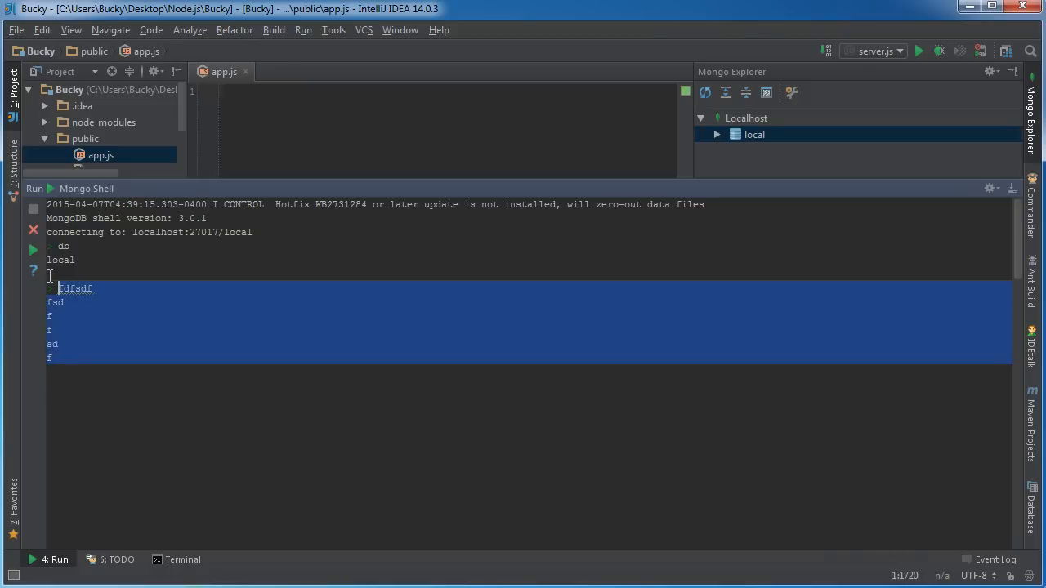
key(Delete)
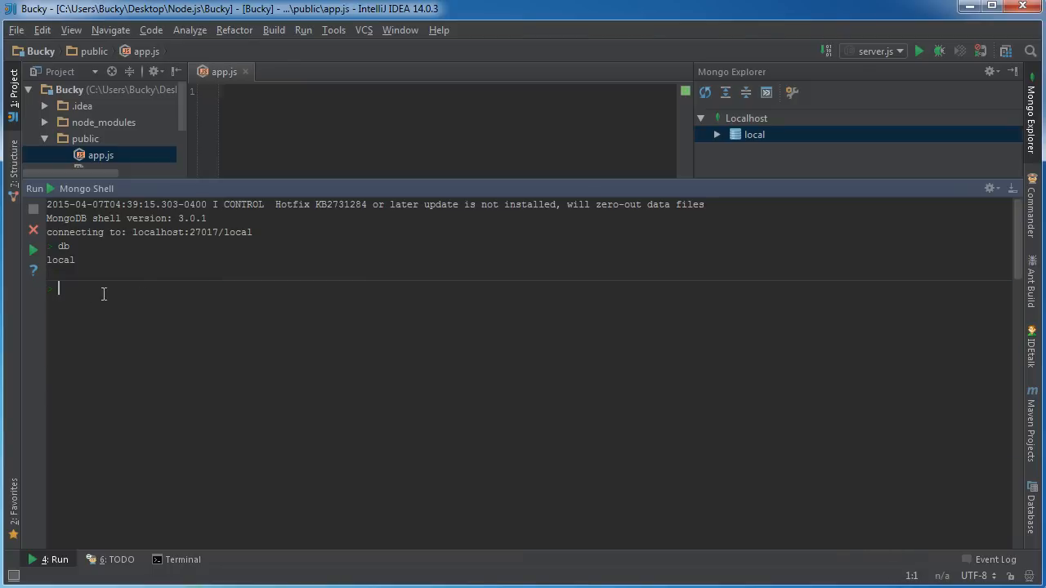
mouse_move(33, 250)
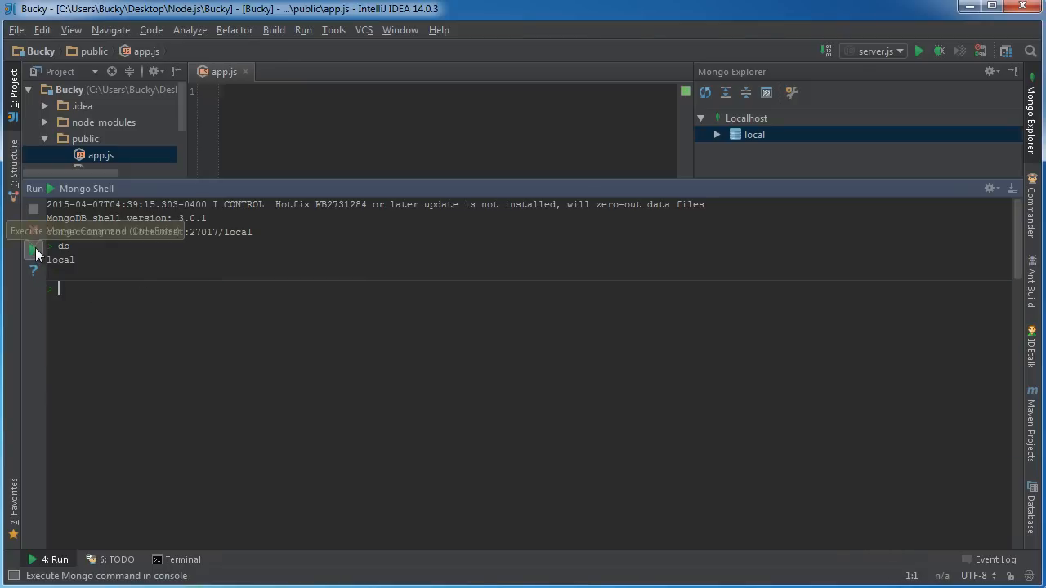
mouse_move(33, 249)
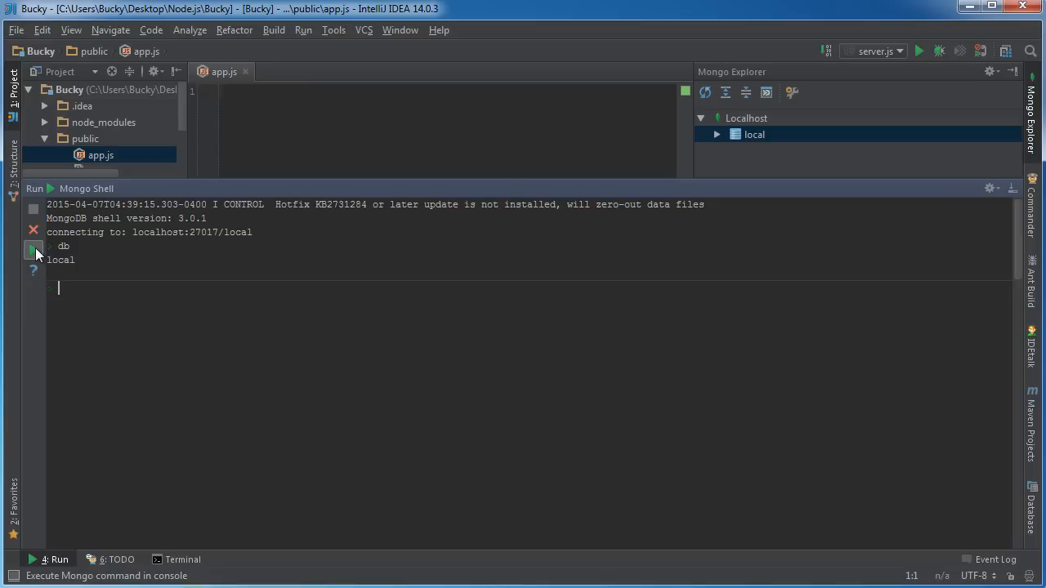
mouse_move(639, 516)
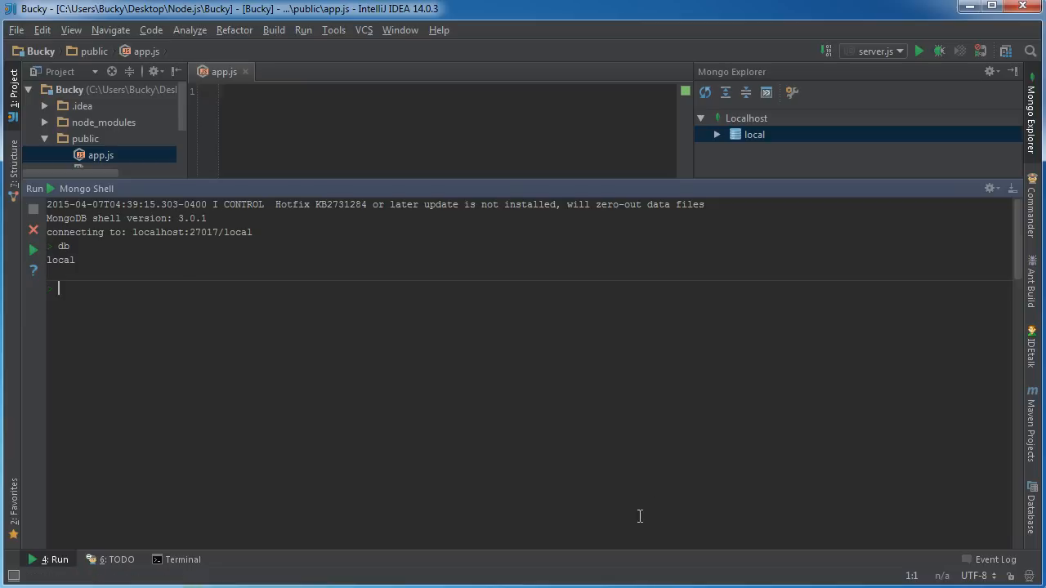